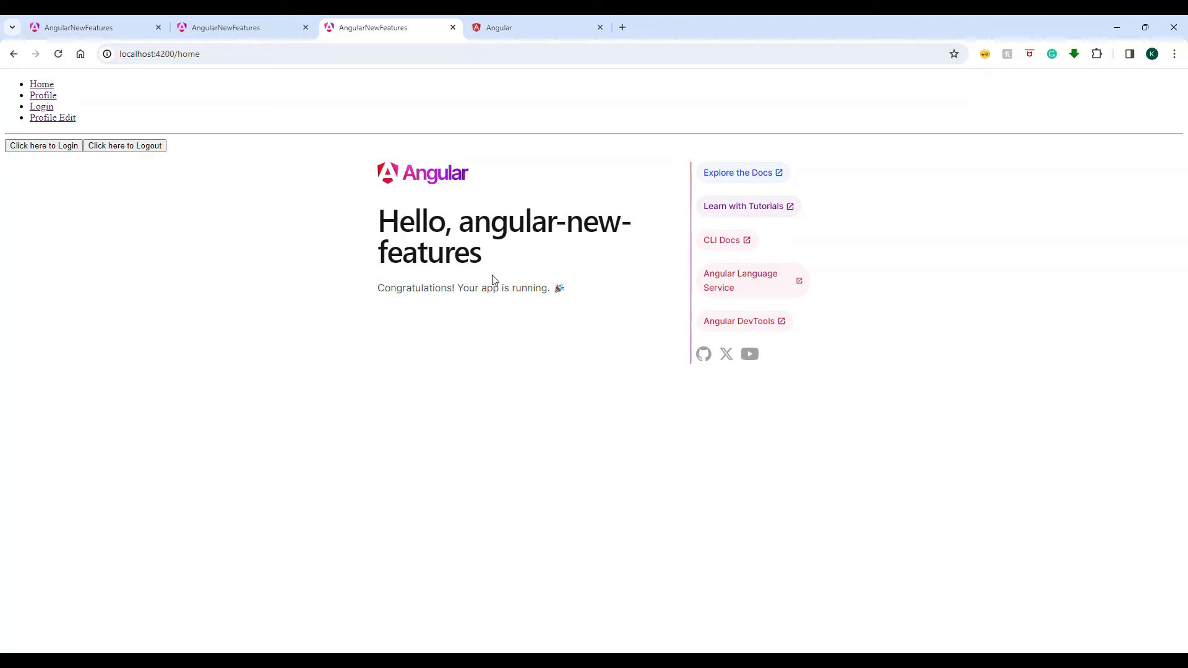
mouse_move(360, 235)
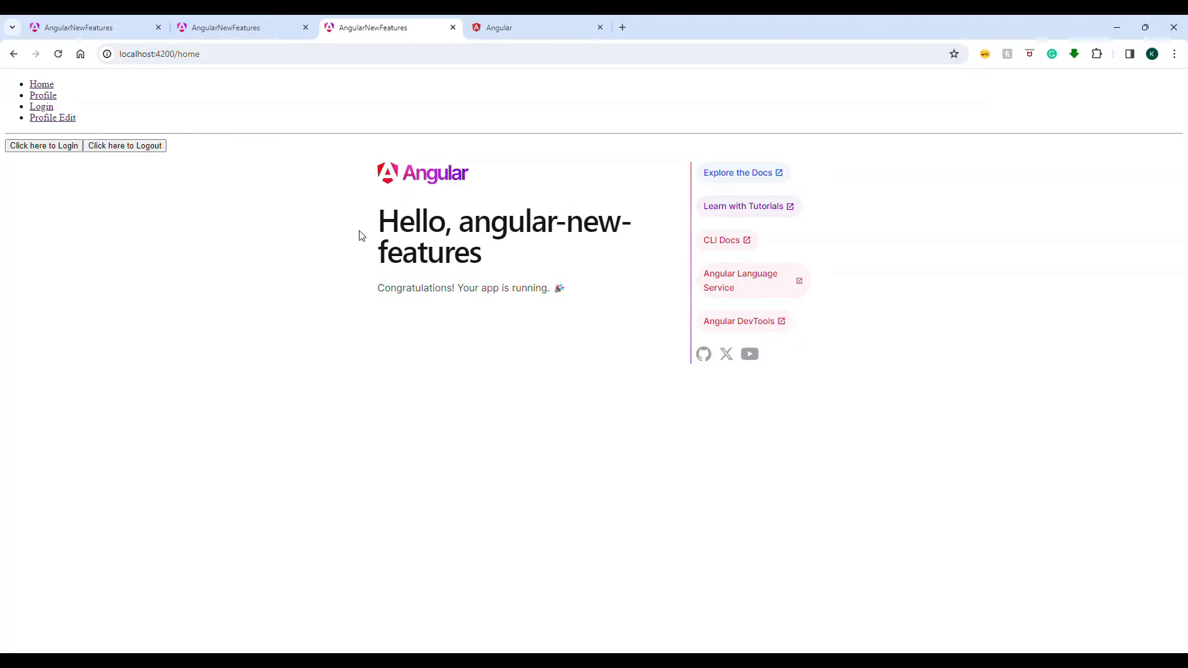
mouse_move(168, 118)
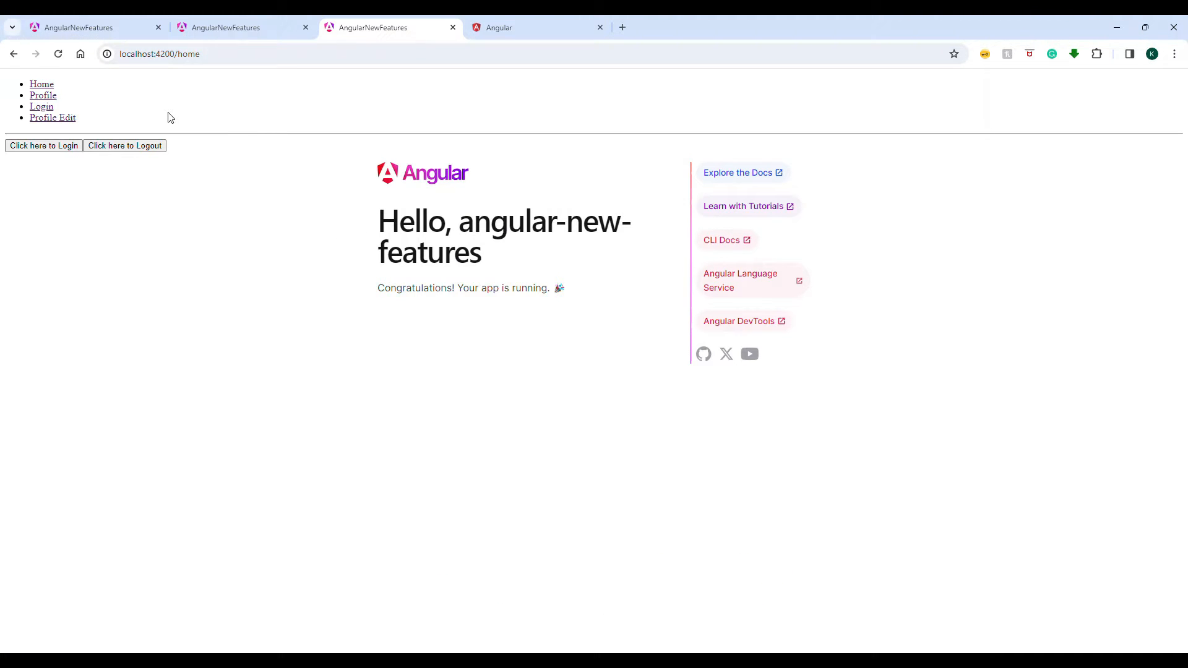
mouse_move(525, 180)
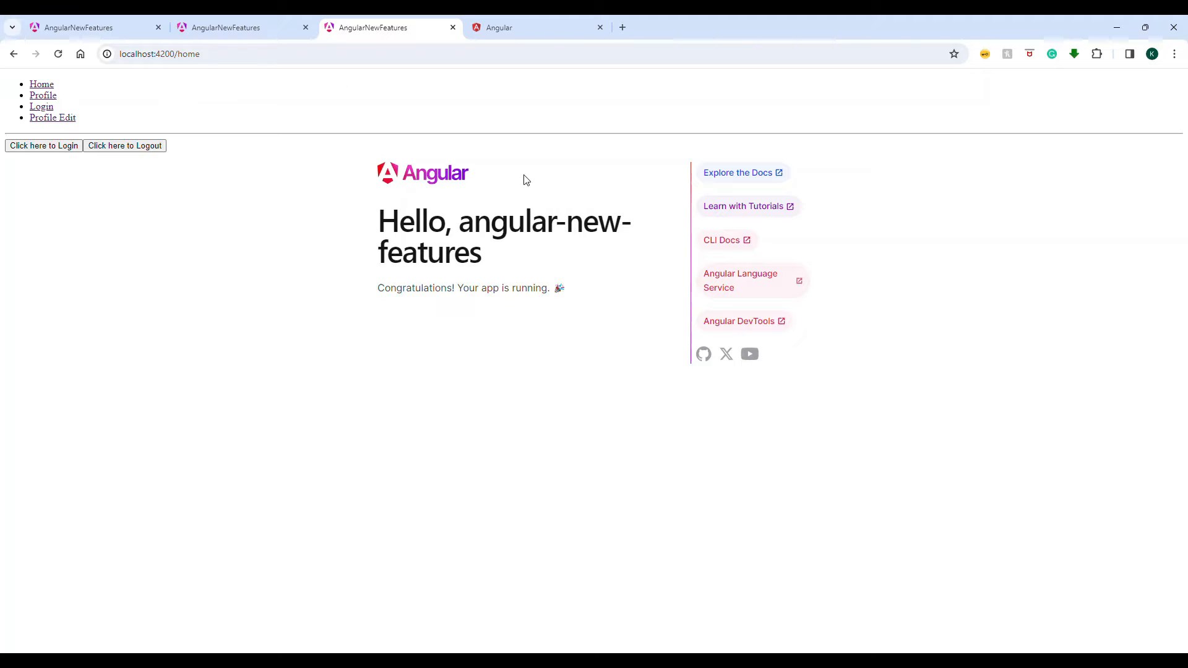
mouse_move(517, 176)
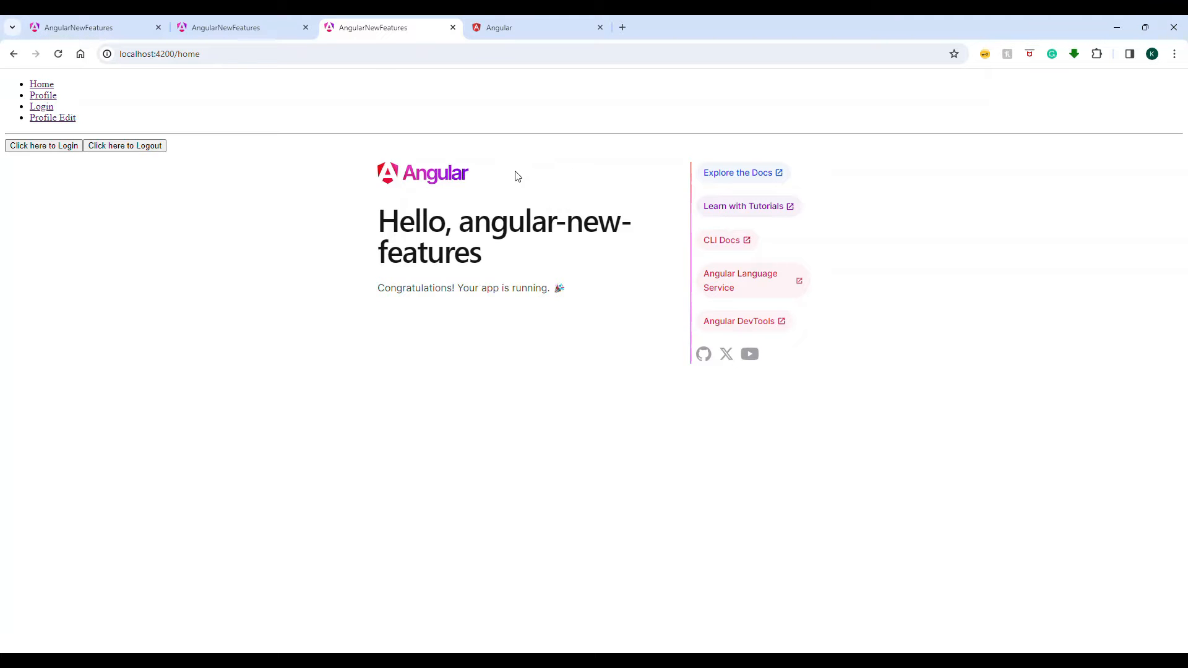
mouse_move(669, 253)
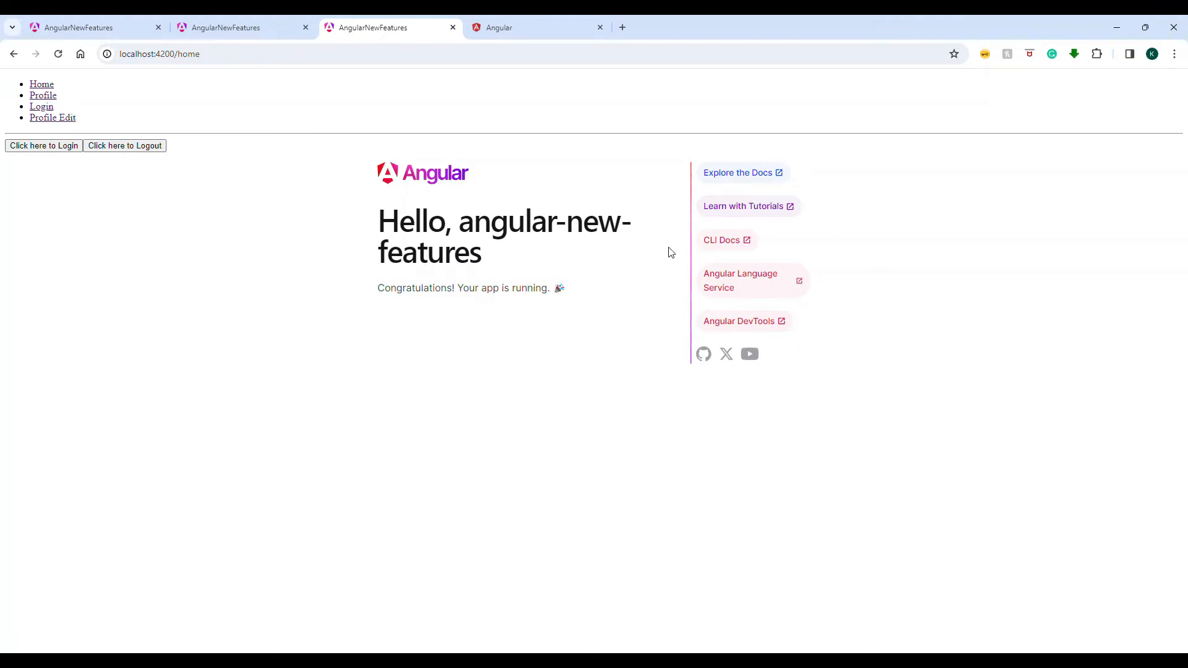
mouse_move(34, 107)
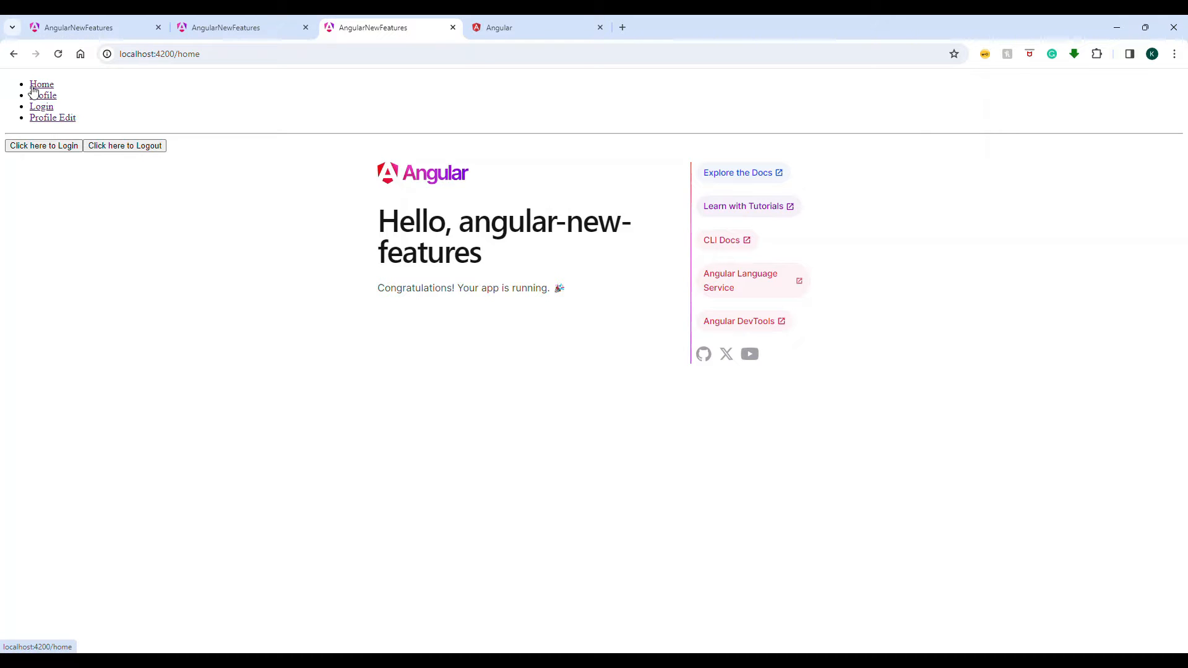
Check that Profile redirects to login, then open Profile and Profile Edit after logging in
click(41, 105)
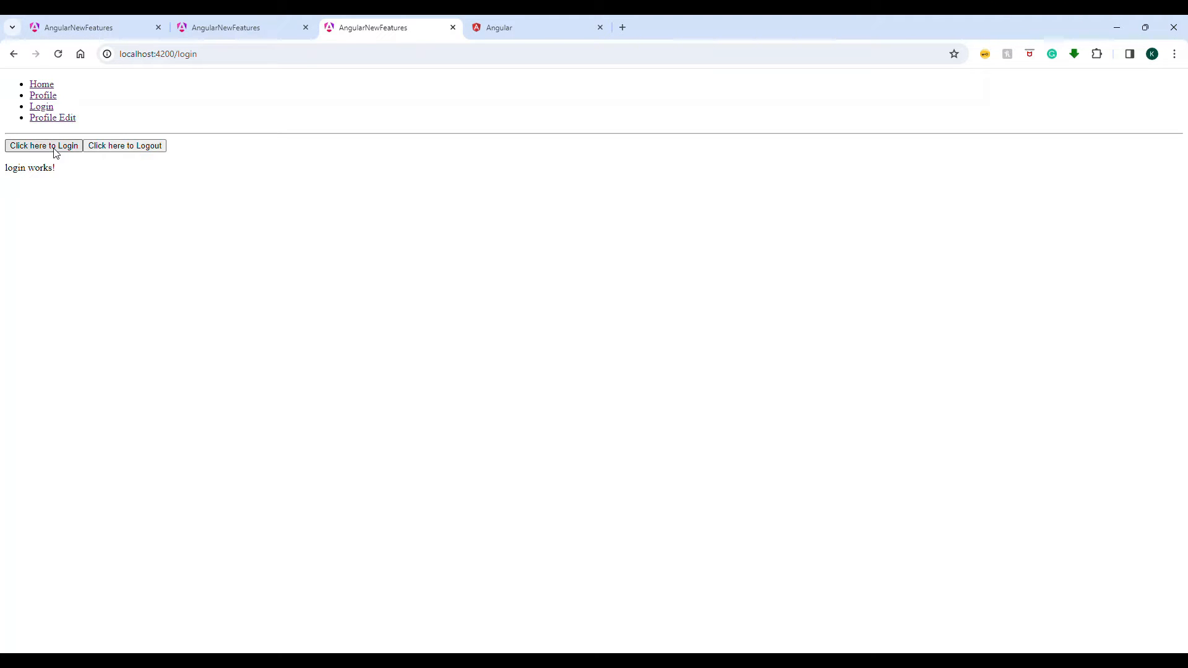
click(43, 95)
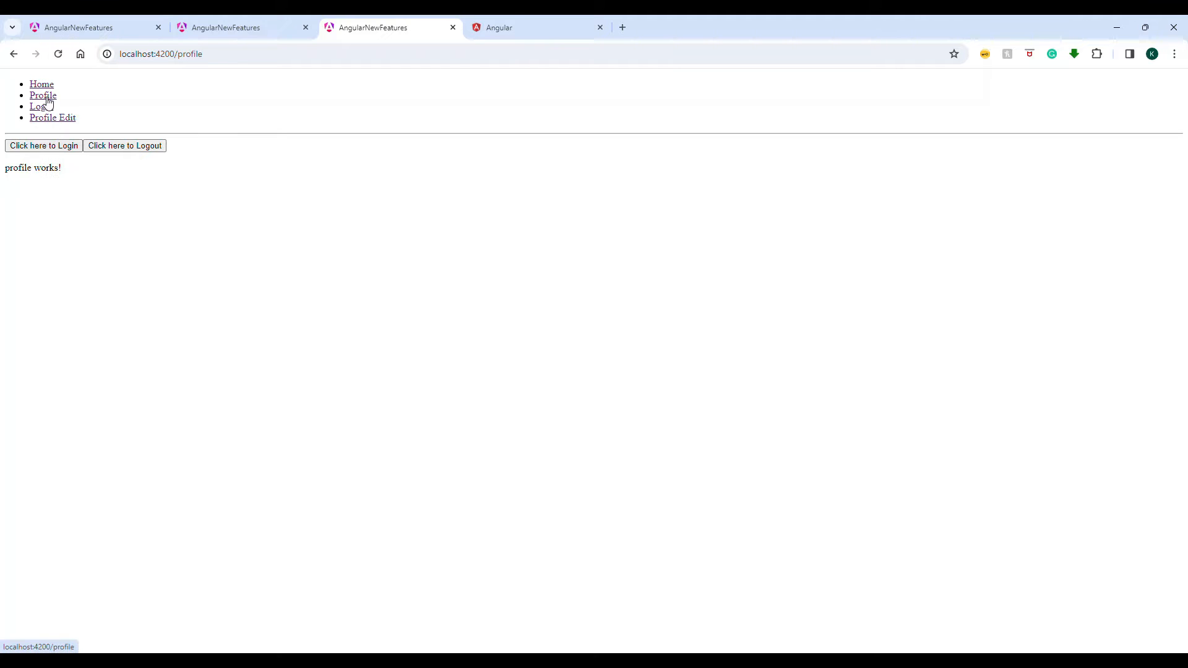
click(52, 117)
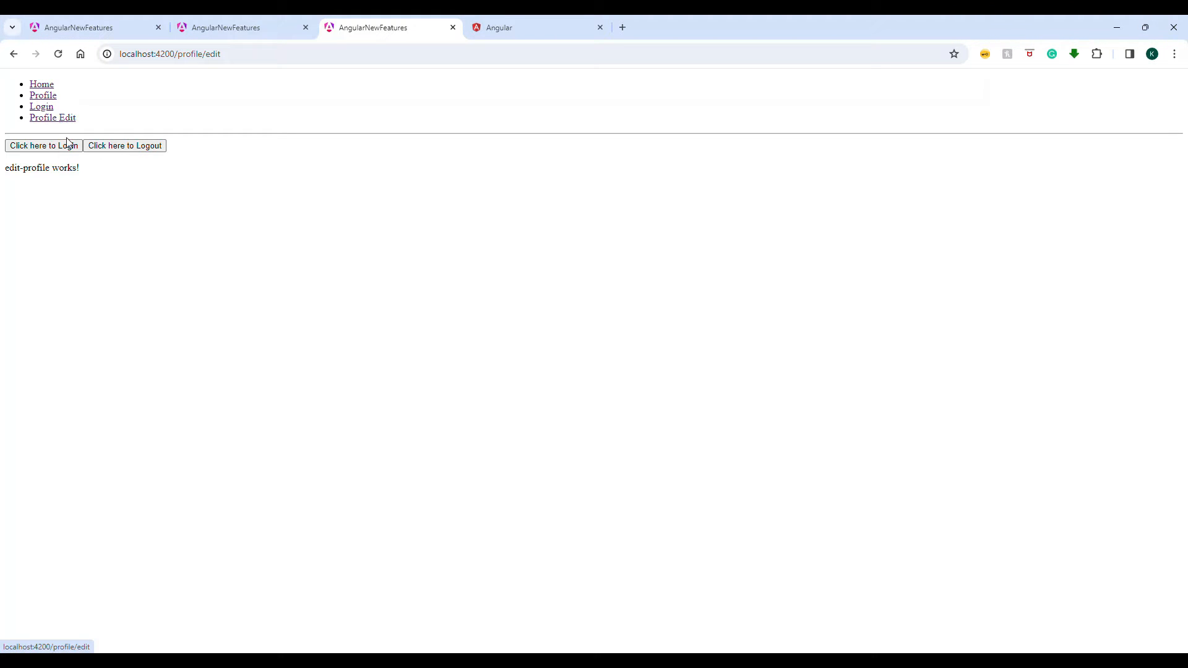
mouse_move(1076, 19)
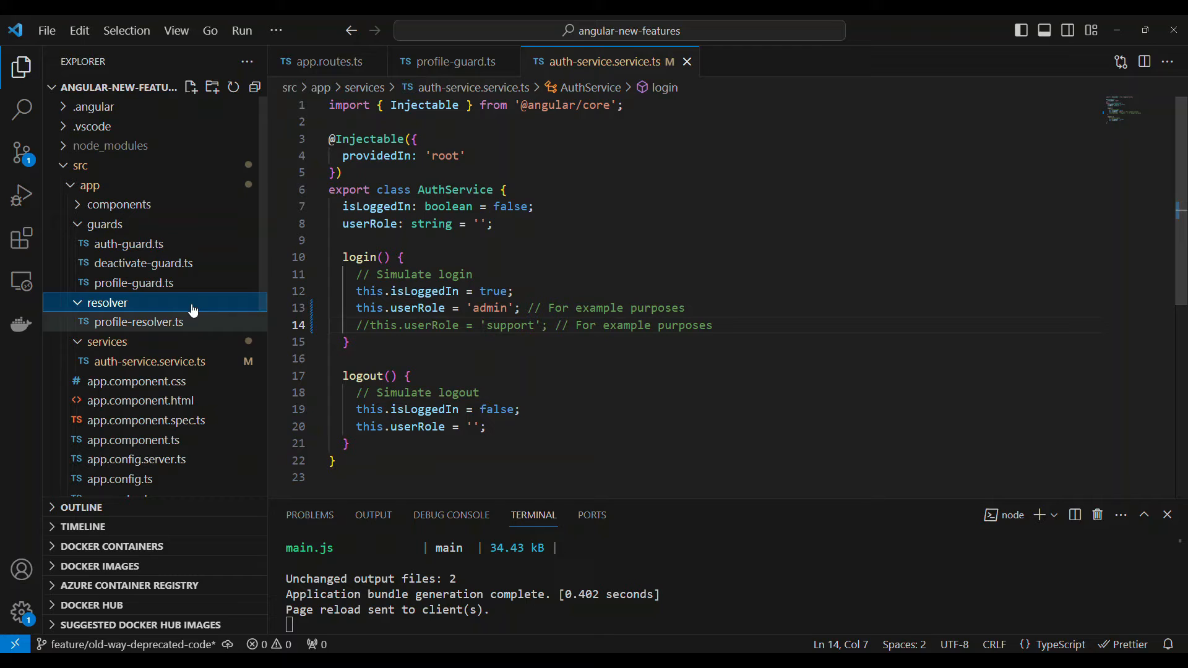
Open guards/auth-guard.ts to view the class-based CanActivate guard
click(128, 243)
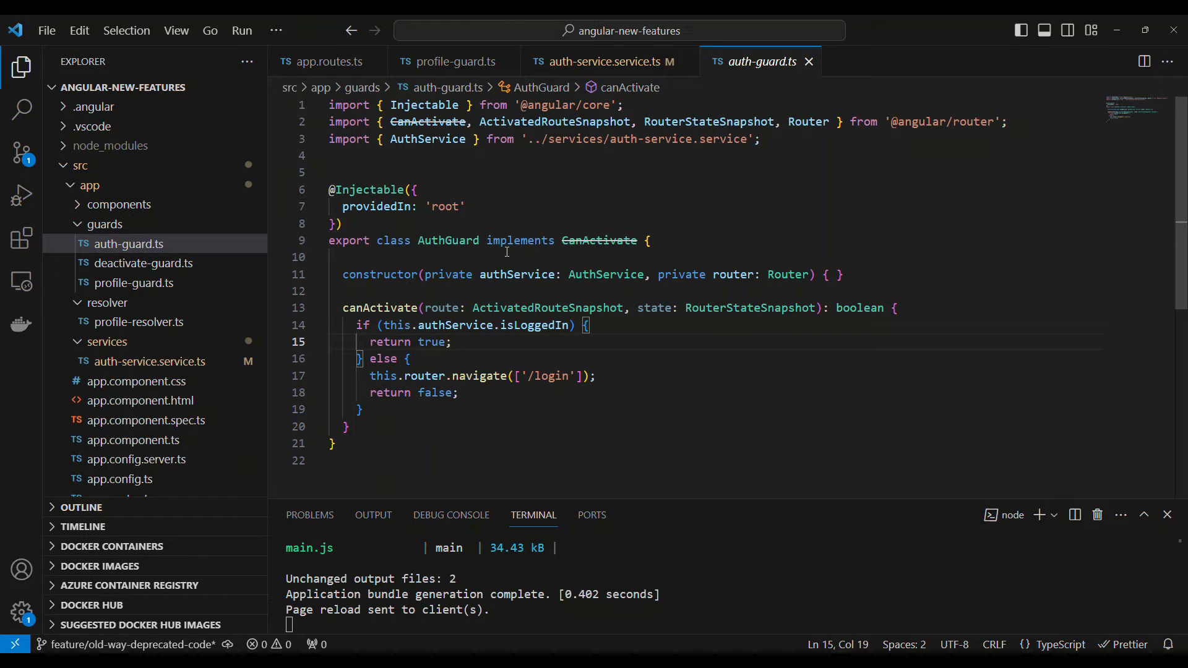
mouse_move(599, 240)
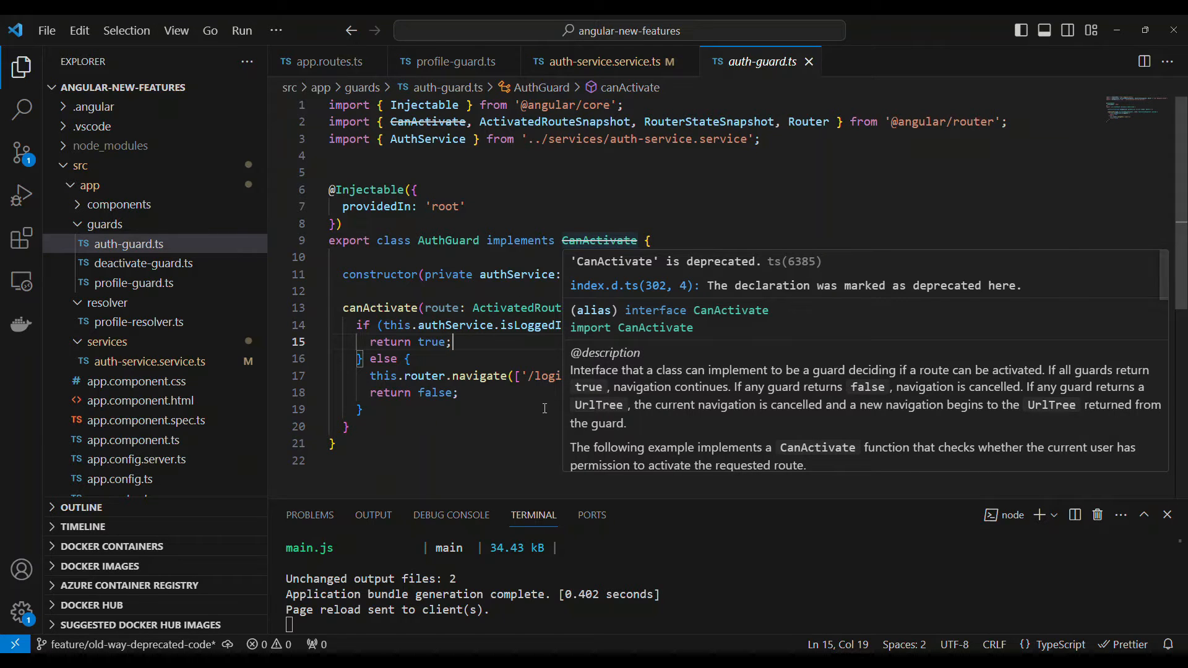
mouse_move(602, 243)
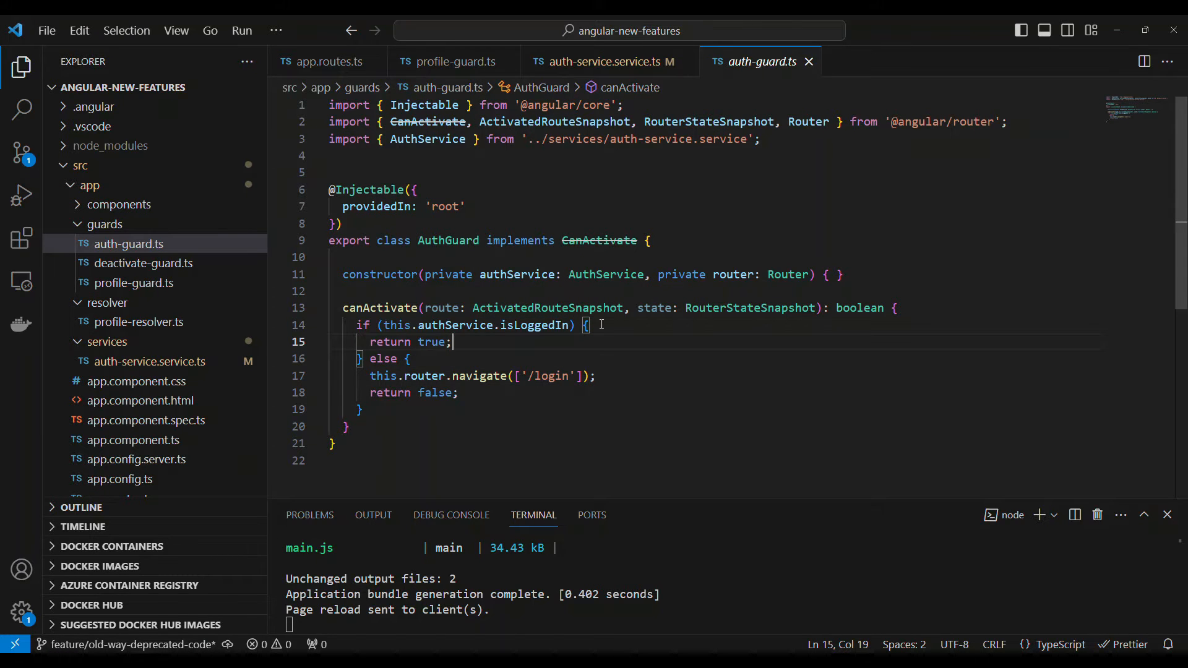
mouse_move(600, 240)
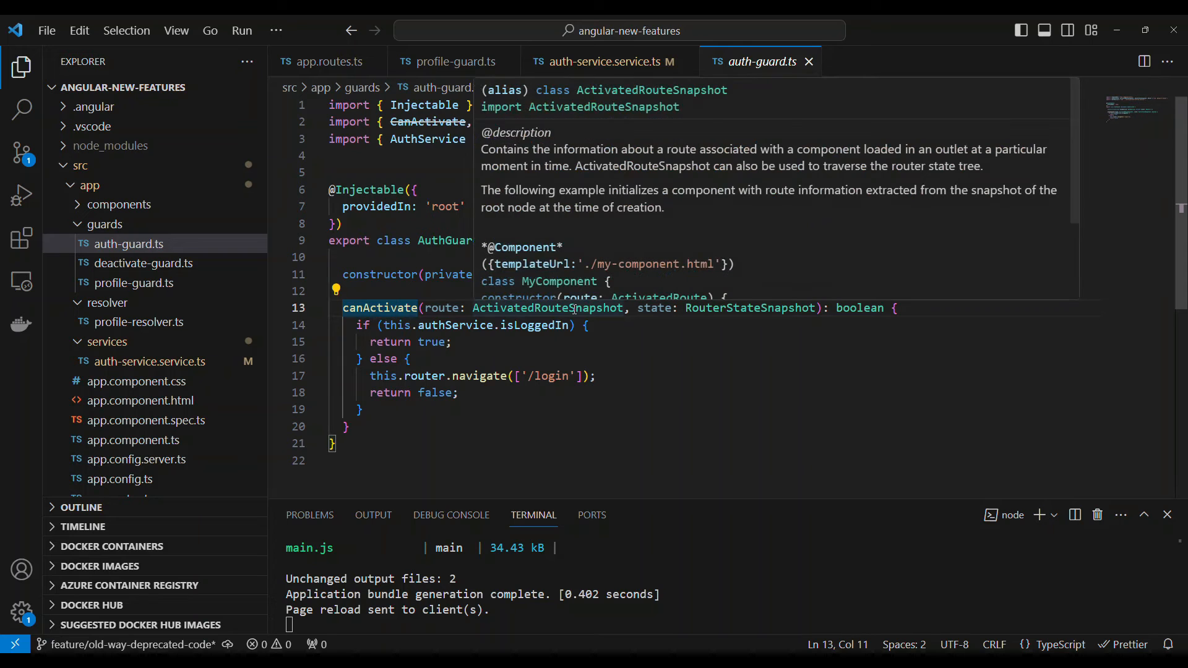
mouse_move(752, 308)
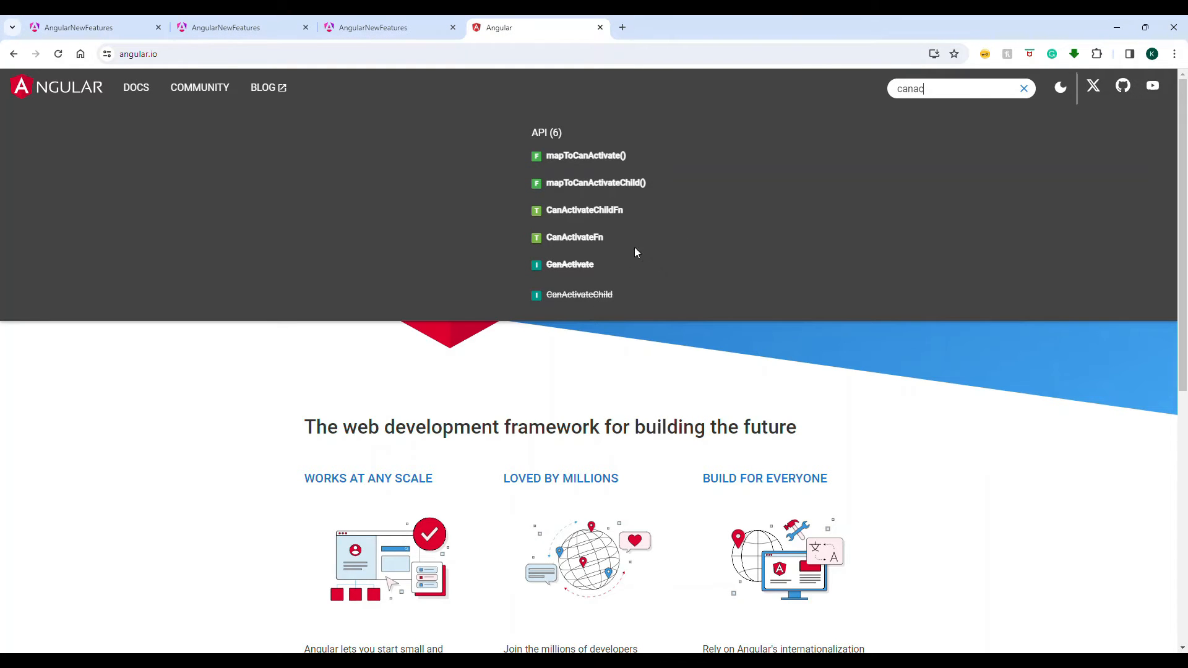
Open the CanActivateFn reference page on angular.io and scroll through it
click(573, 237)
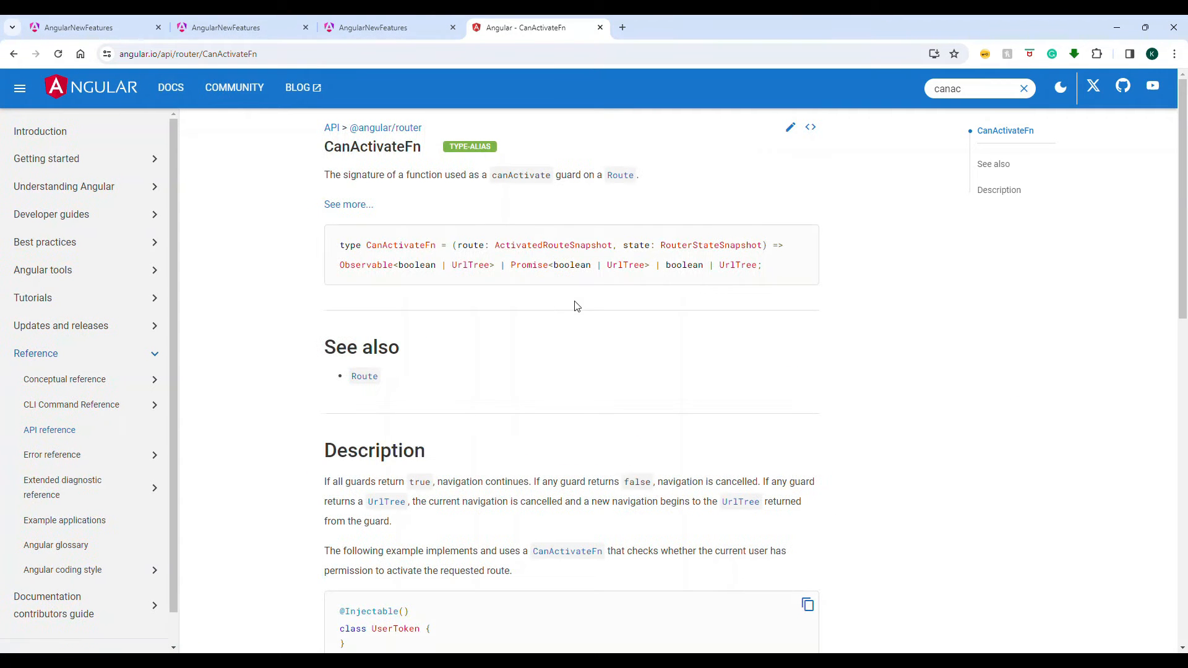
scroll(down, 3)
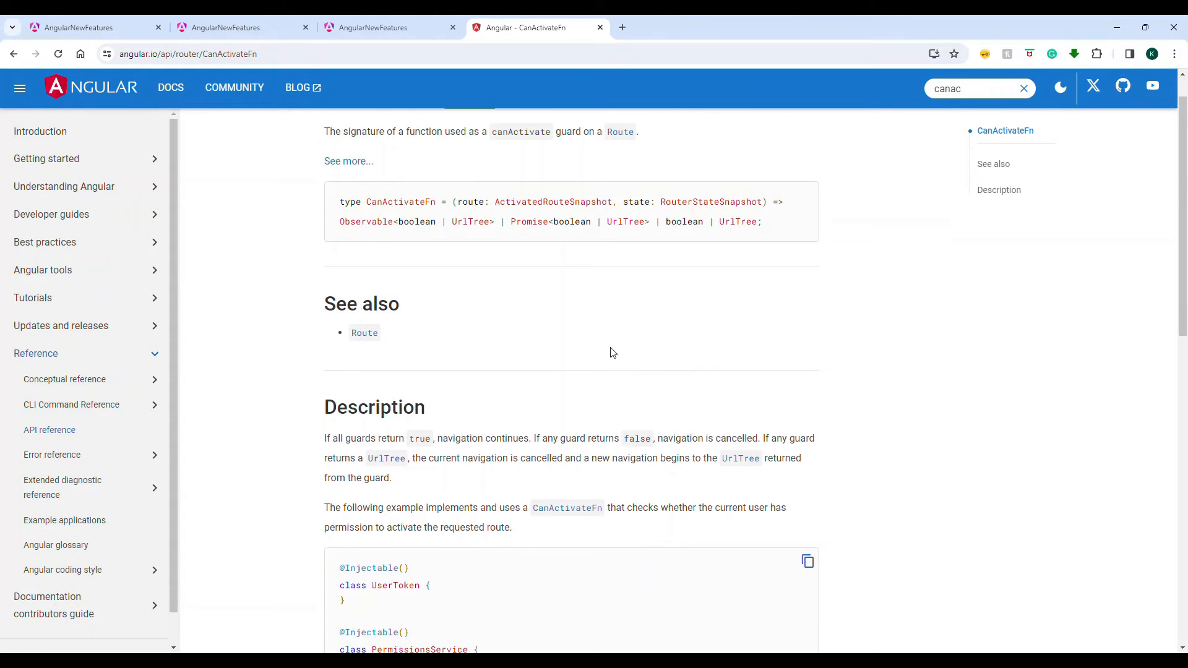
scroll(down, 3)
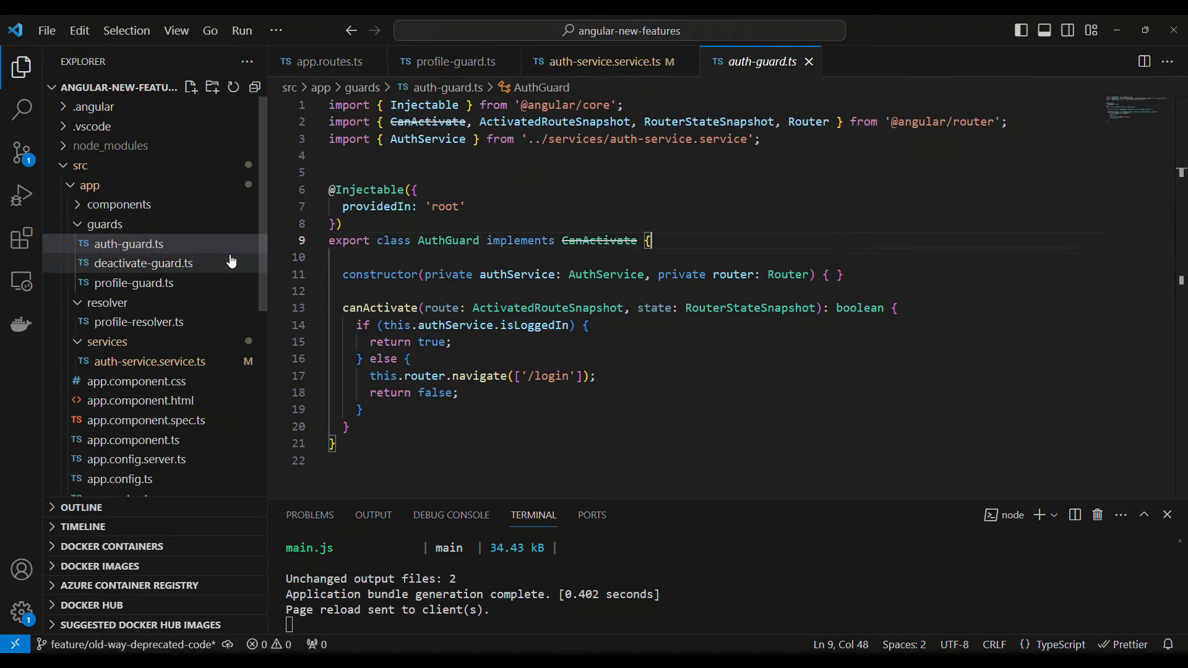
Scroll the Explorer and open the app.routes.ts route definitions
scroll(down, 3)
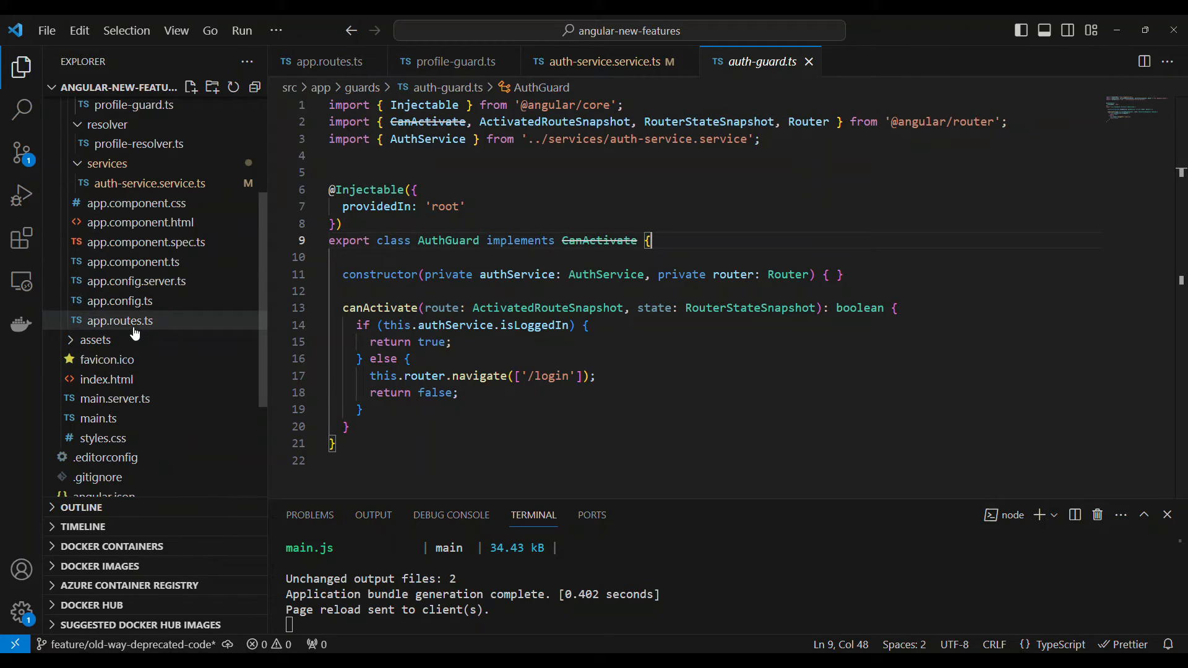
click(121, 320)
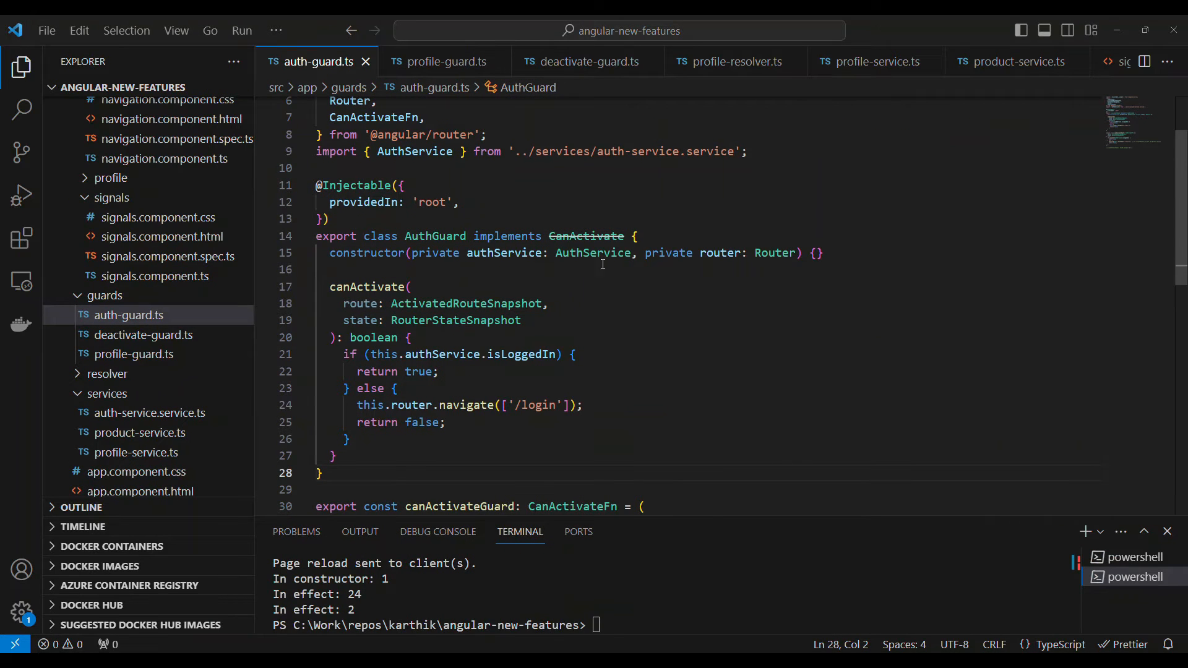
Find canActivateGuard and select AuthService in its inject(AuthService) call
scroll(down, 3)
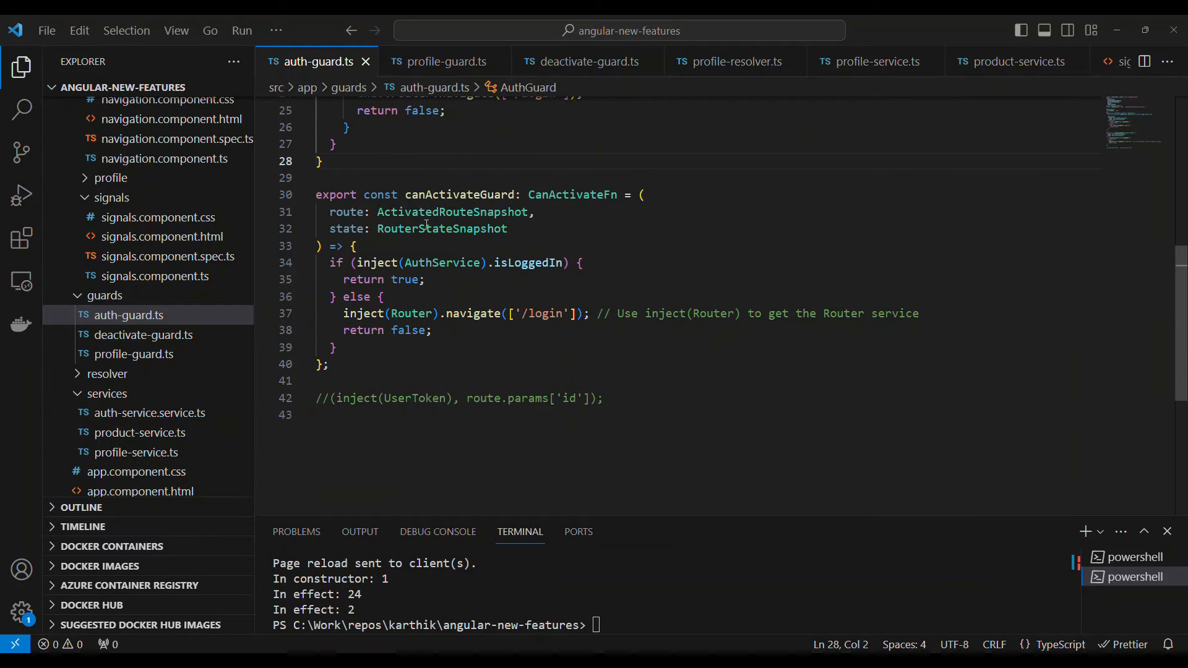
mouse_move(571, 194)
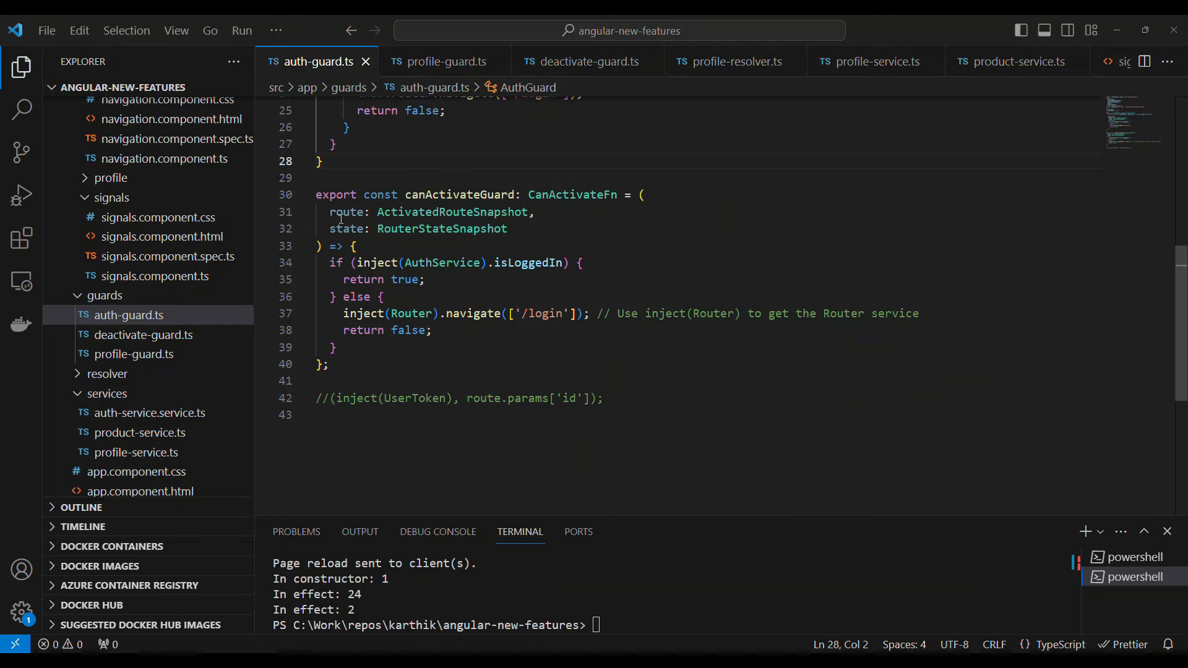
mouse_move(452, 212)
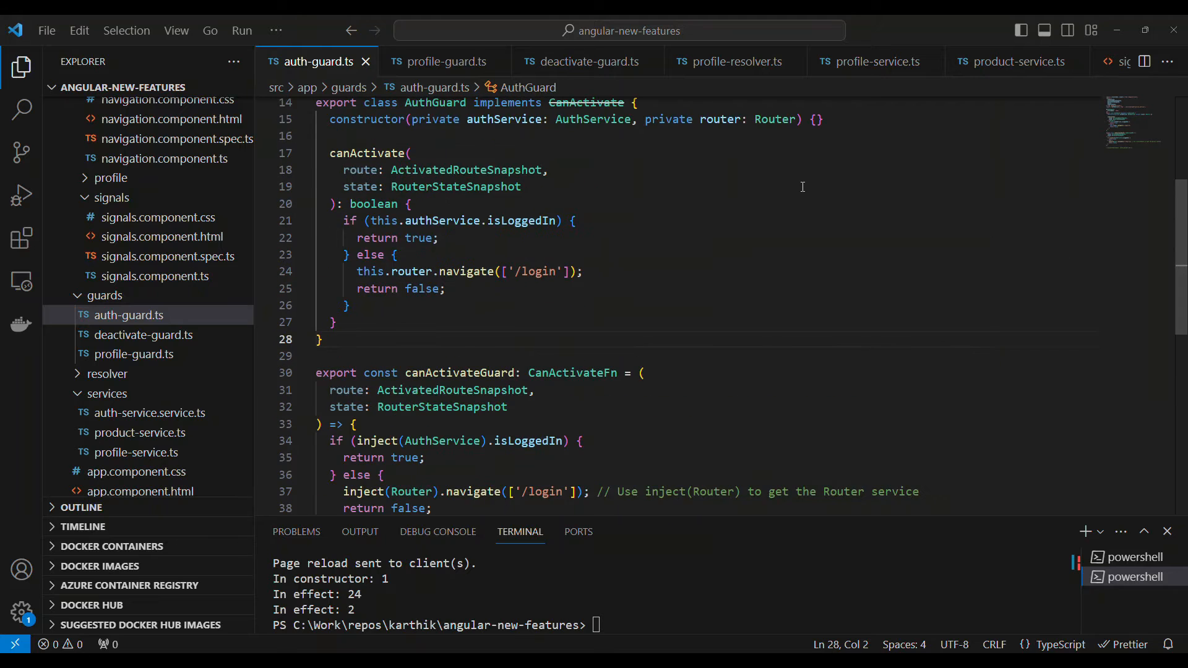
scroll(up, 3)
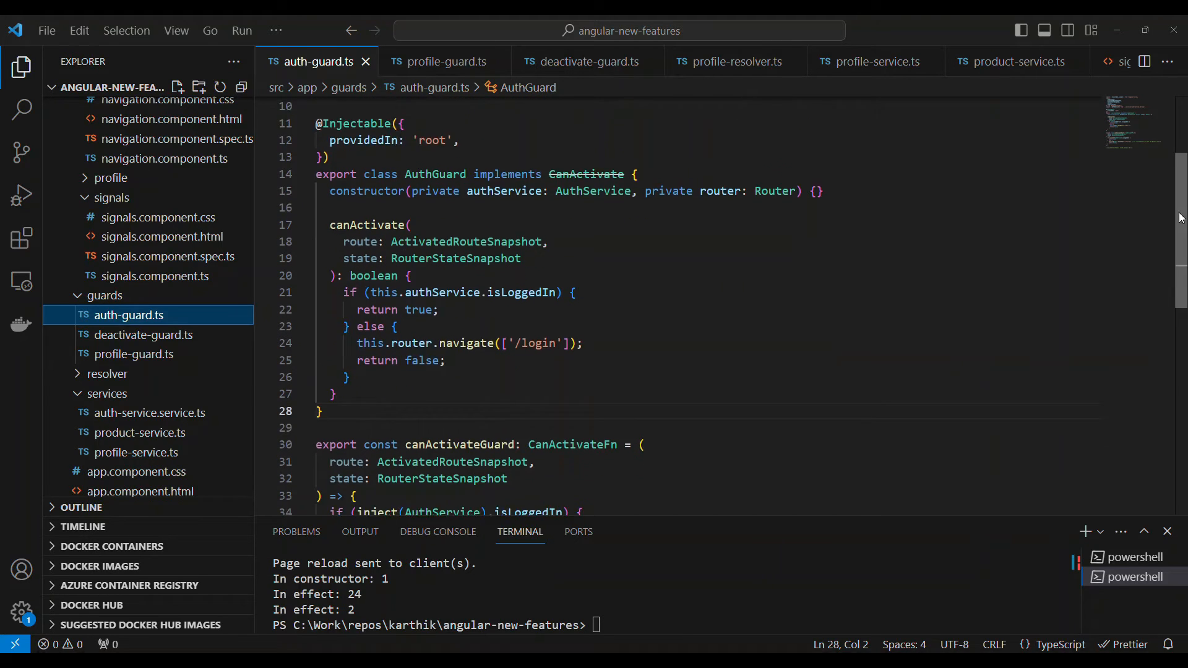
scroll(down, 3)
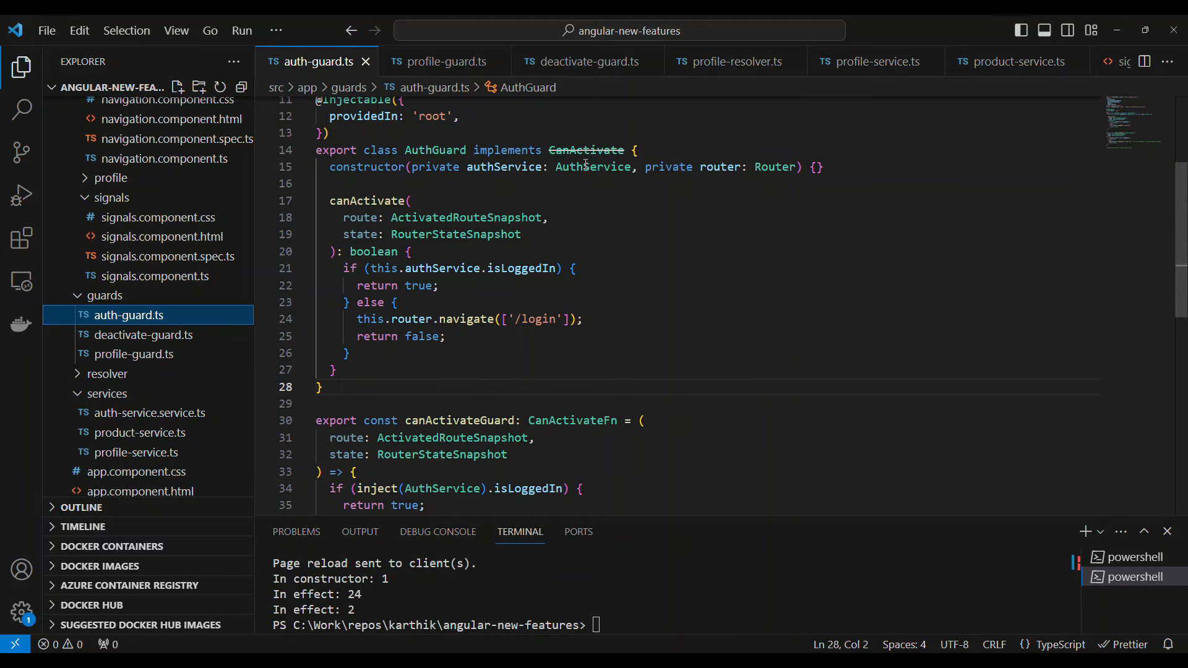
mouse_move(366, 166)
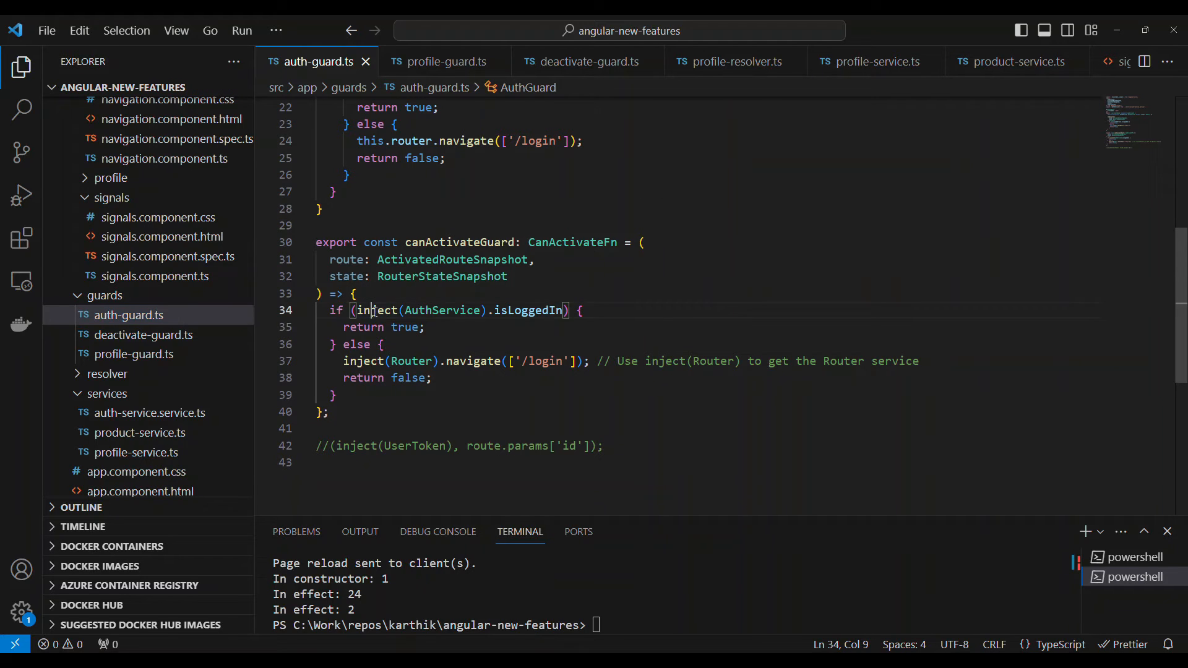
double_click(441, 309)
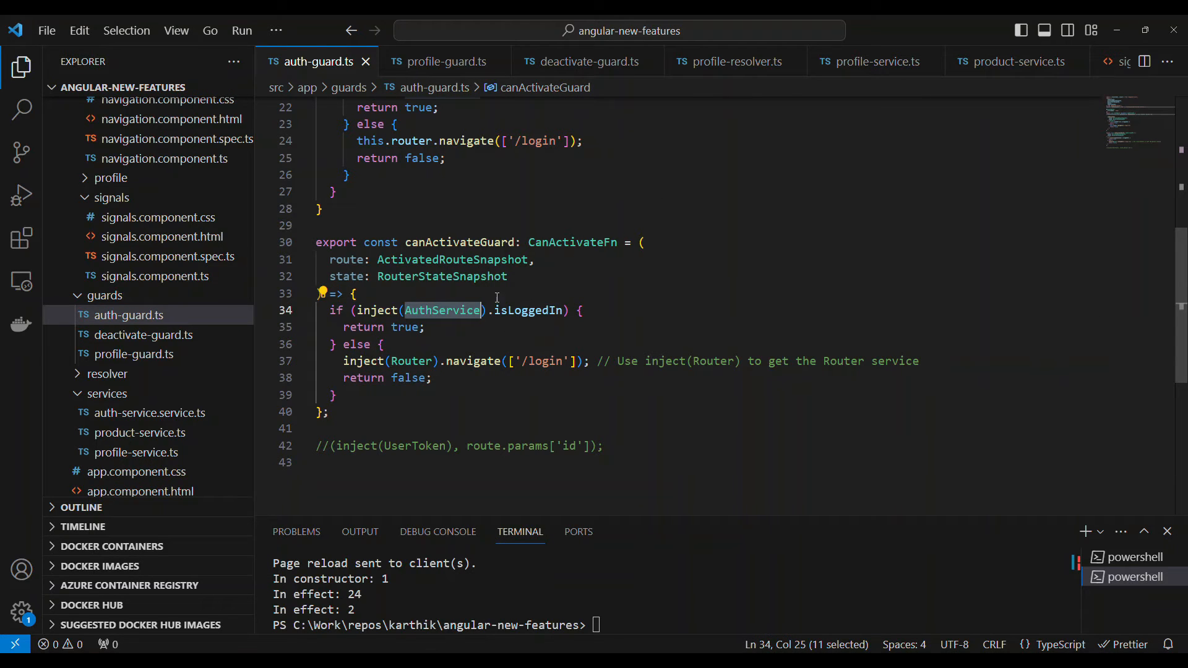
mouse_move(528, 310)
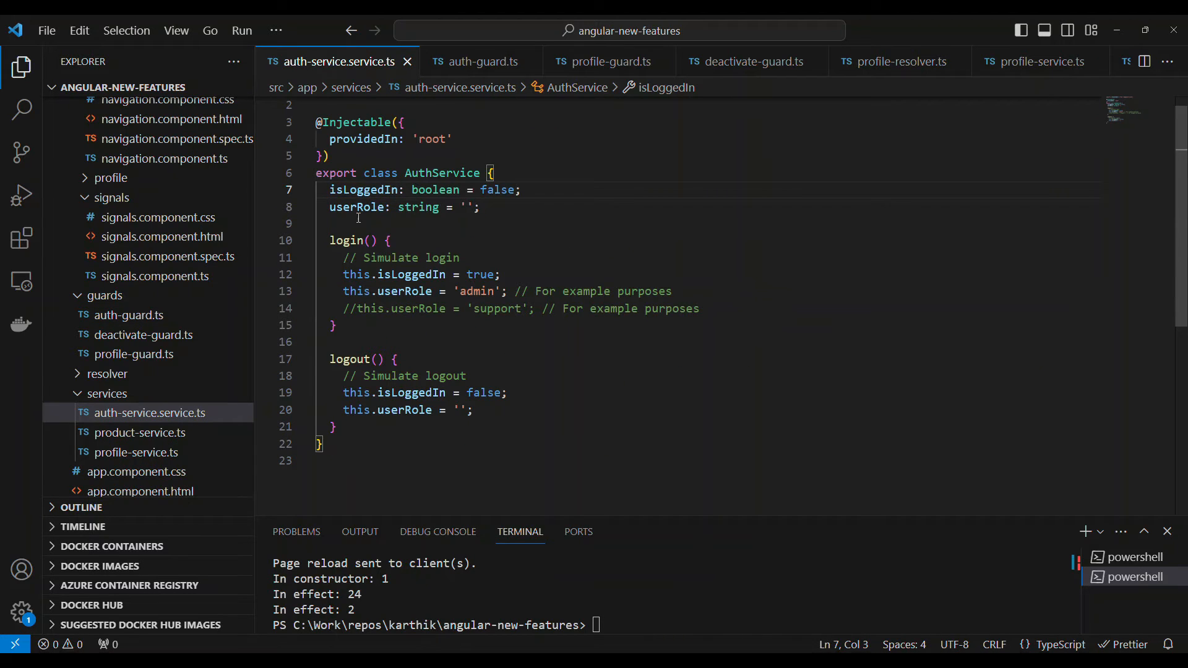
mouse_move(346, 240)
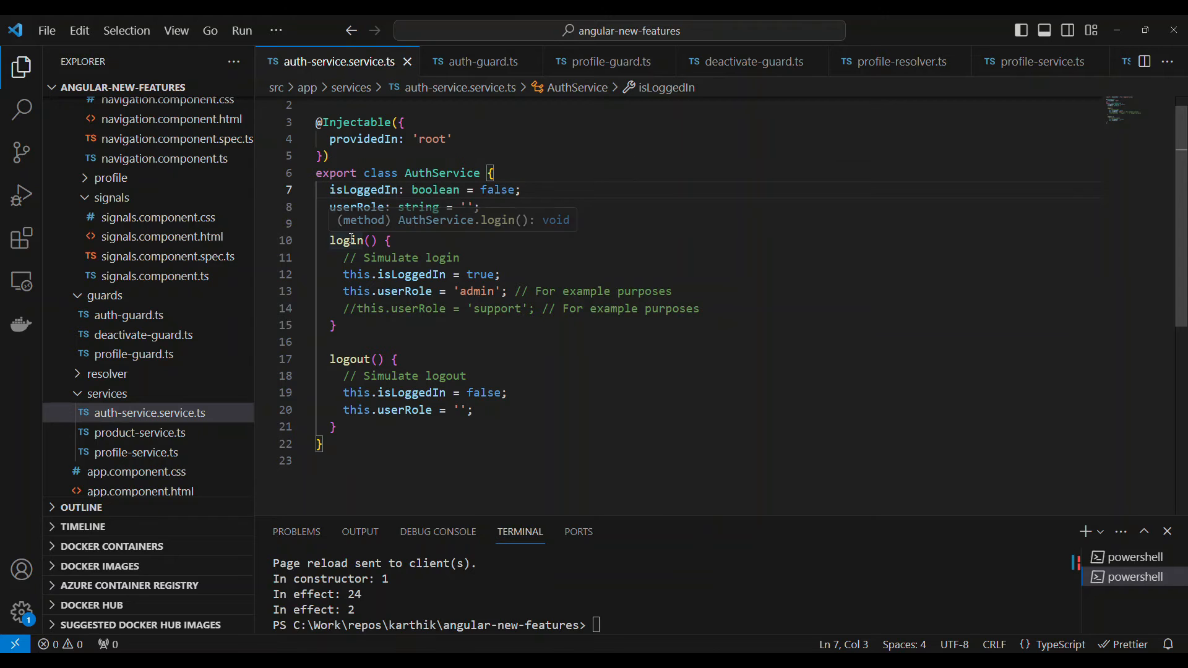
Return to auth-guard.ts and select the '/login' path in router.navigate
click(481, 61)
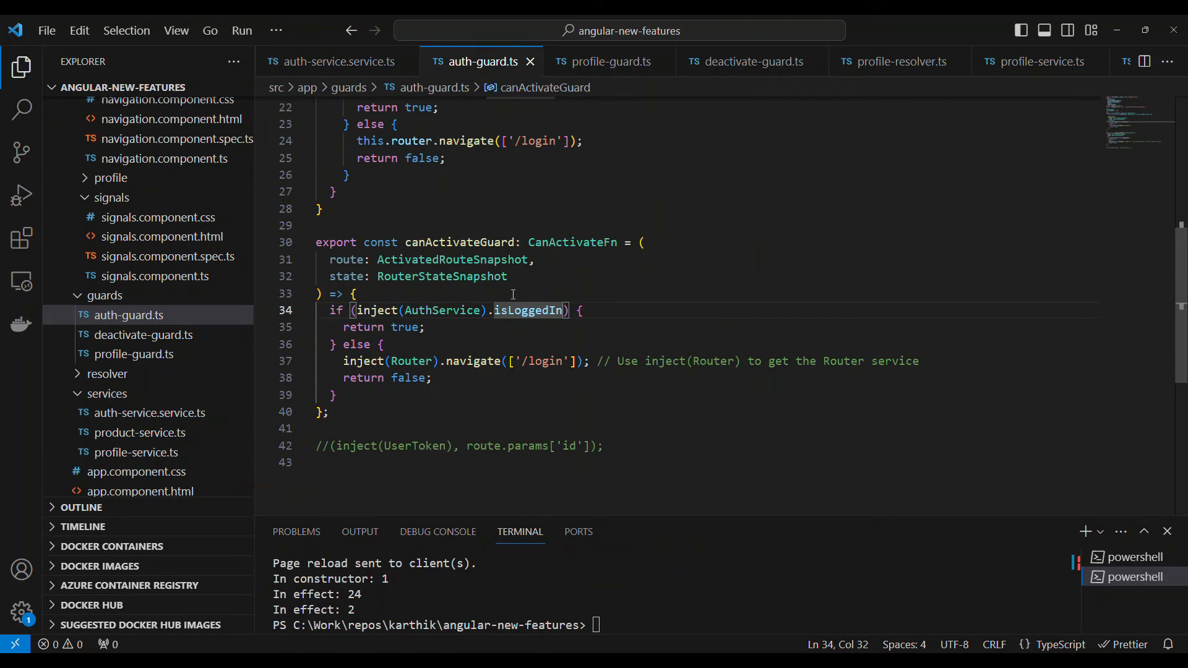
mouse_move(529, 310)
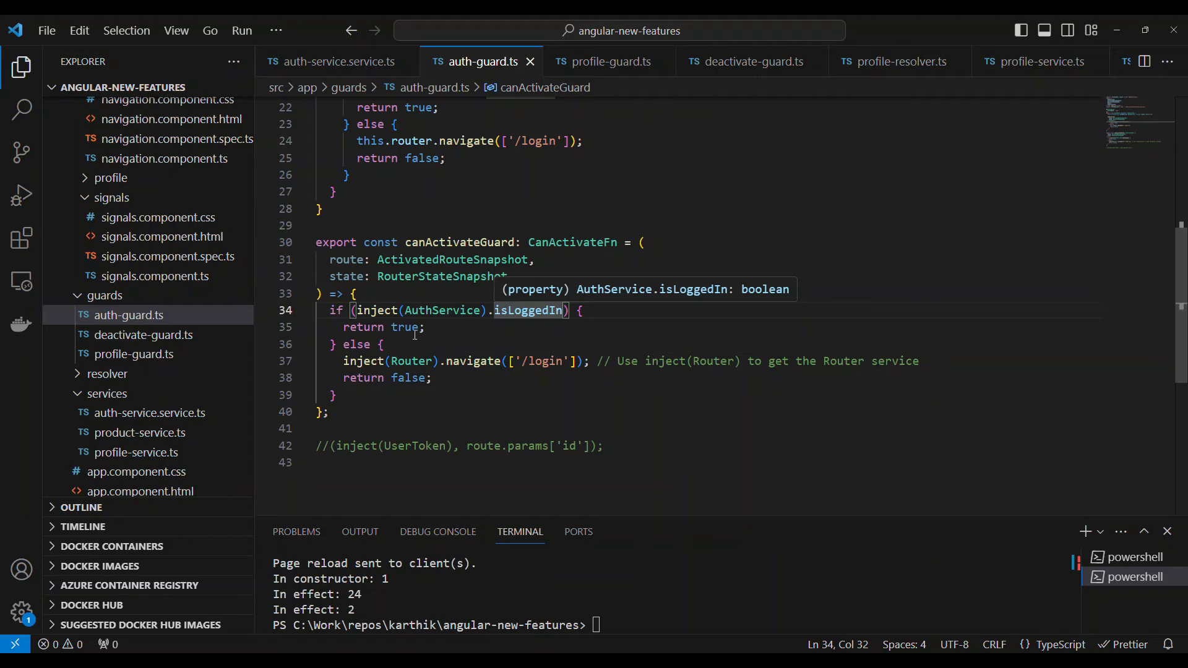
mouse_move(409, 361)
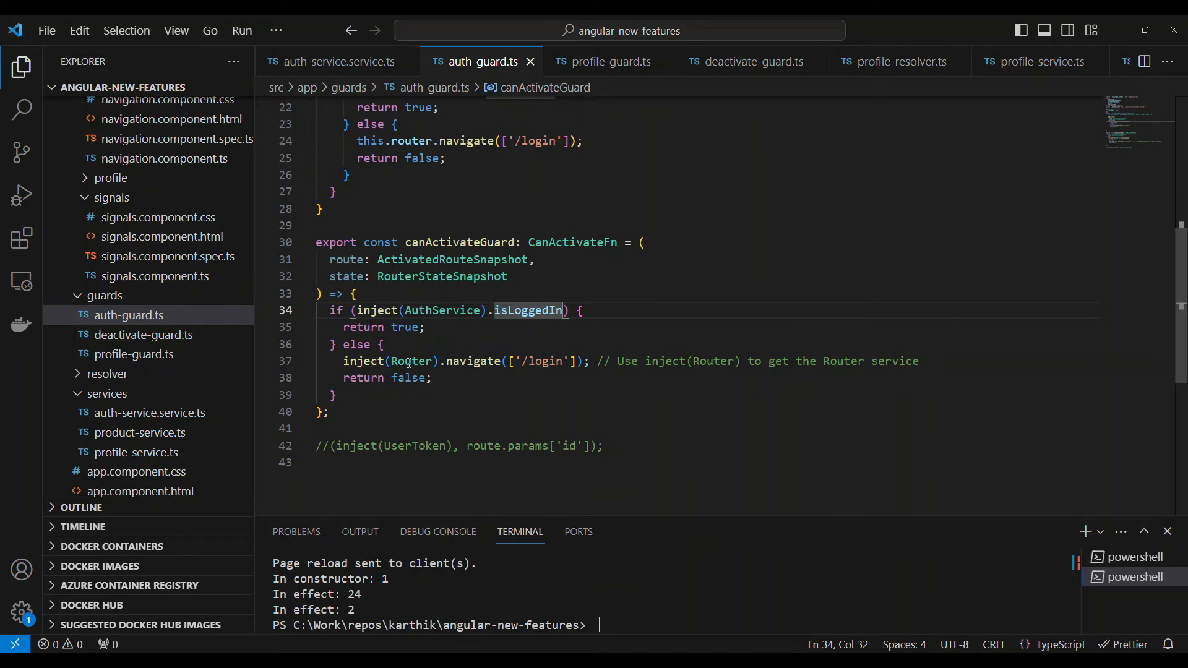
double_click(412, 360)
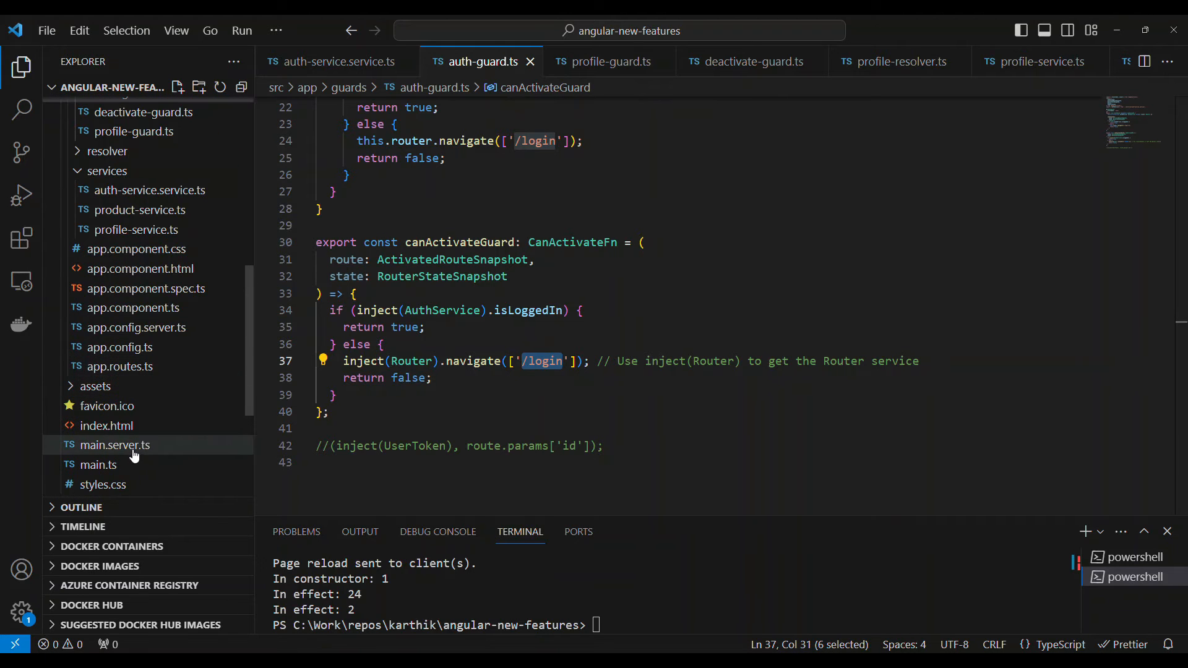
Open app.routes.ts, then profile-guard.ts, and select the deprecated CanActivateChild interface
click(119, 366)
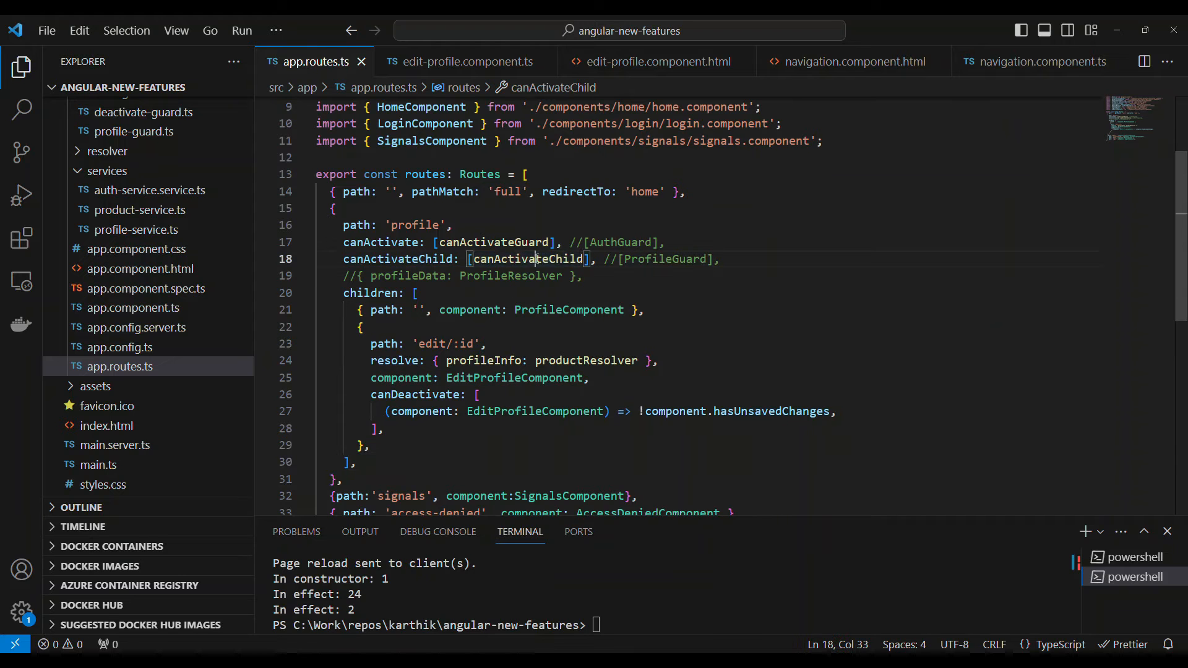
click(135, 132)
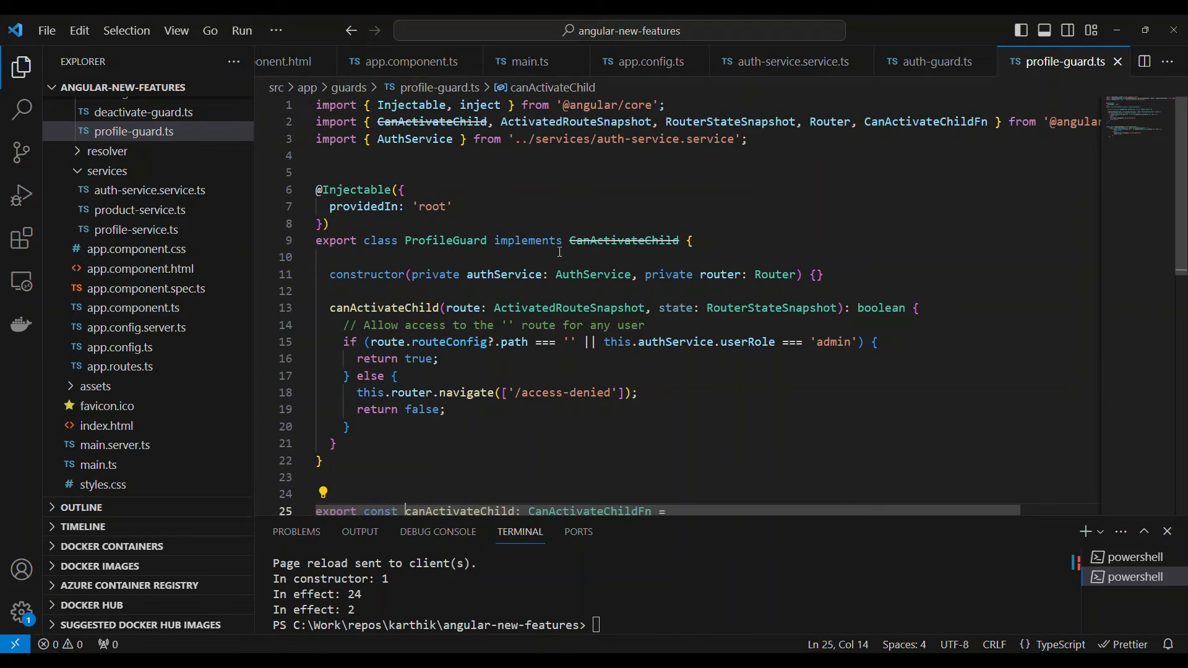
double_click(623, 240)
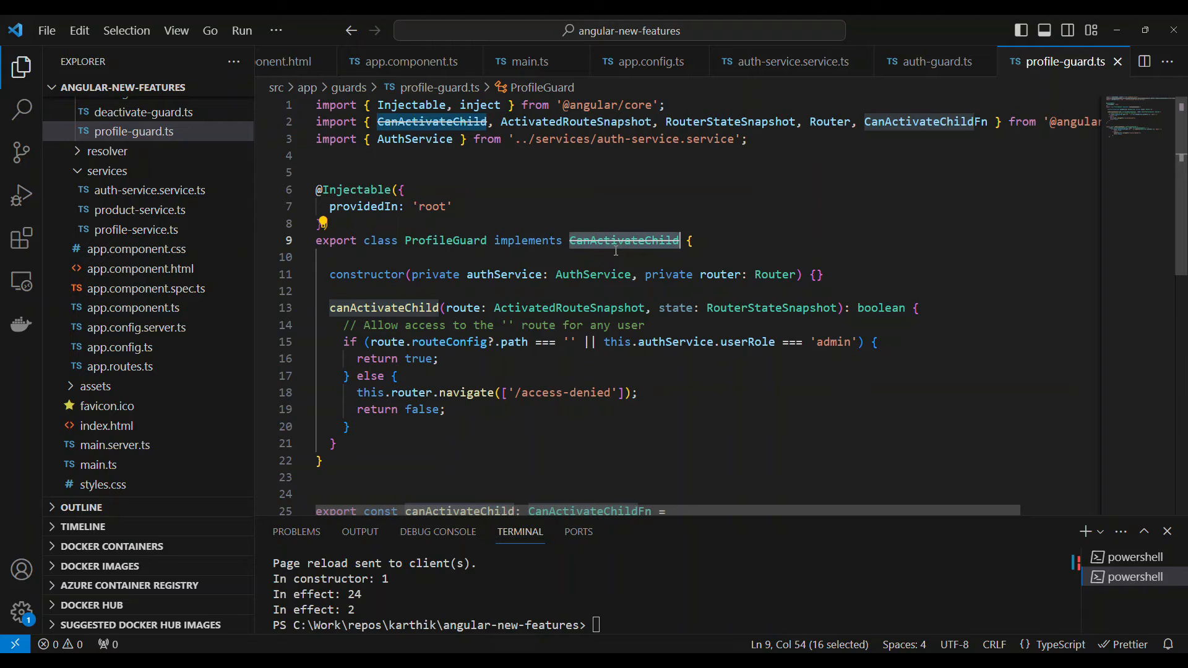
mouse_move(568, 307)
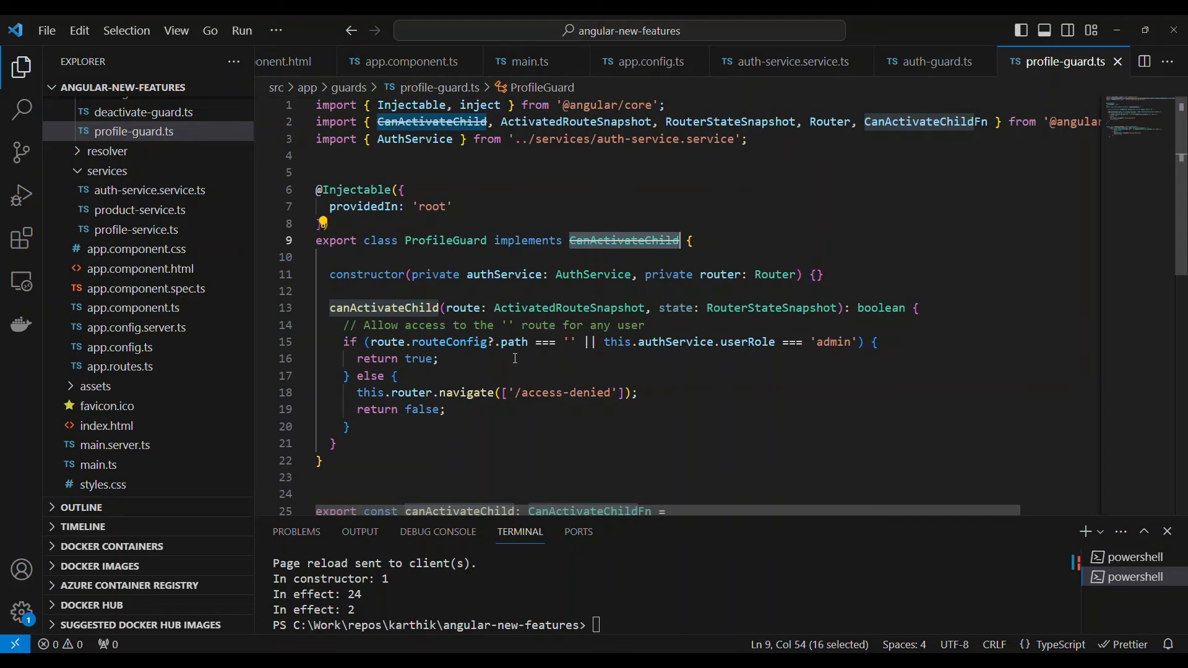
Highlight the canActivateChild if/else logic, whole function body, and route parameter
scroll(down, 3)
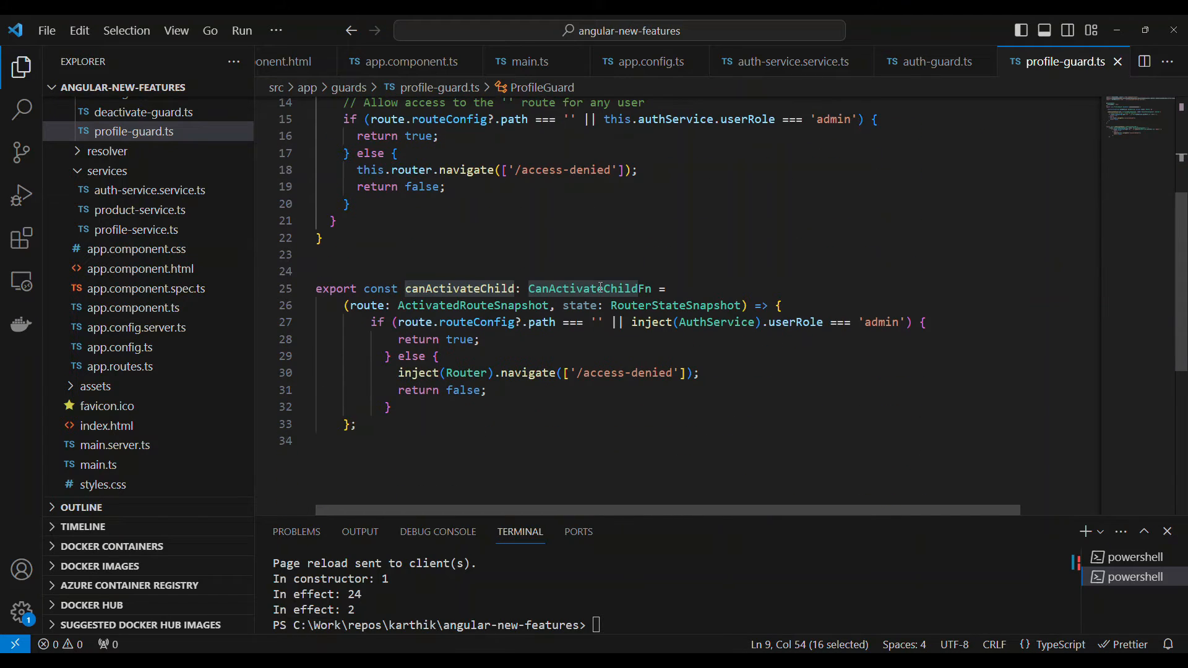
mouse_move(588, 289)
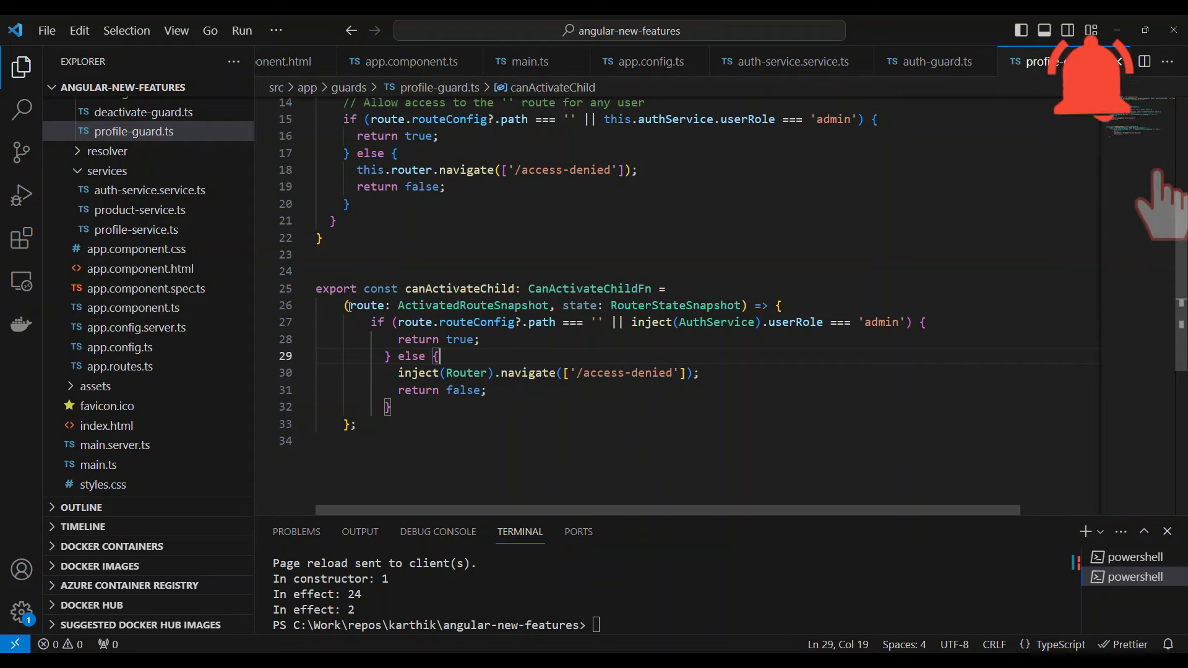
drag(596, 305, 746, 305)
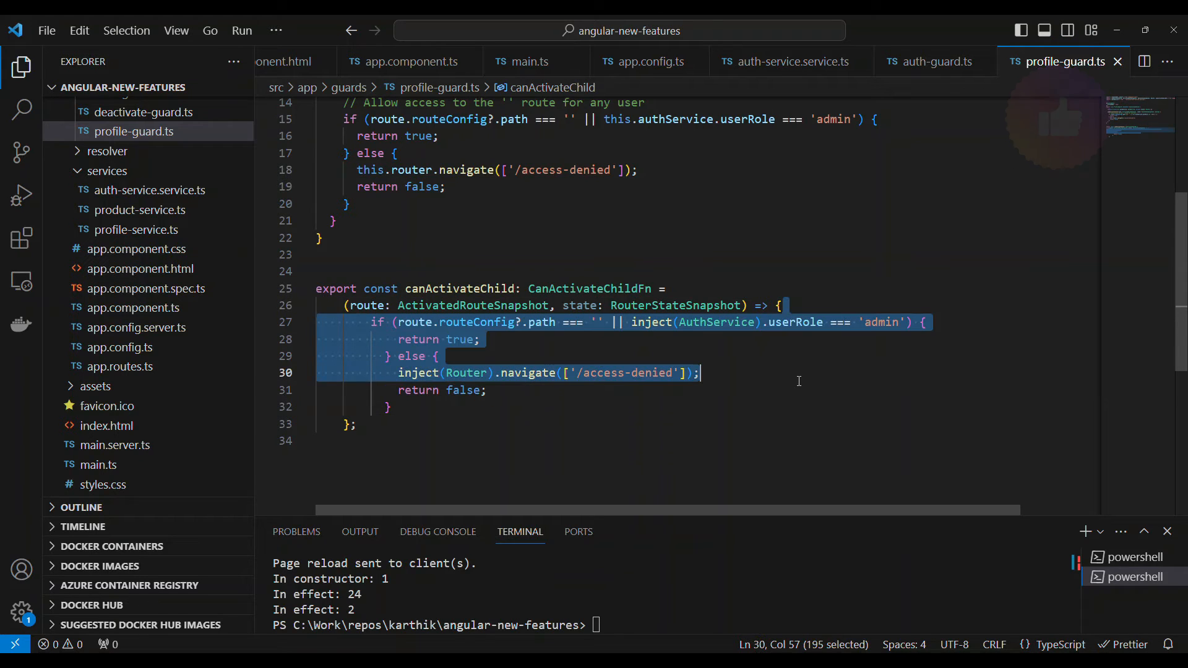
click(780, 305)
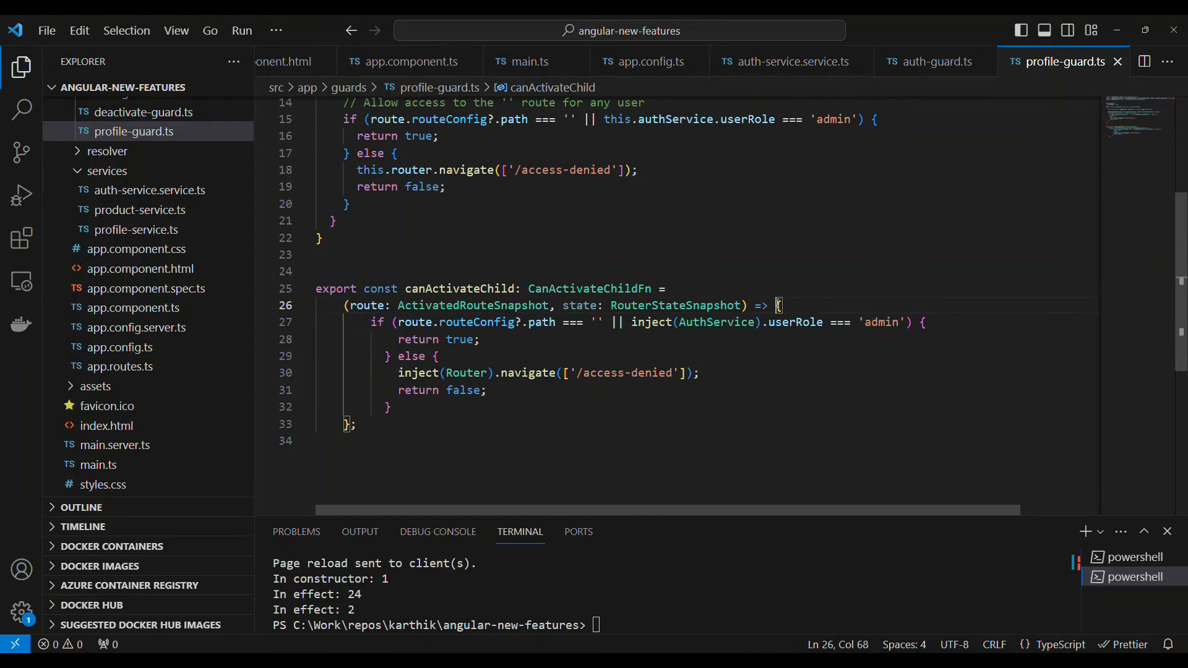
drag(783, 305, 357, 425)
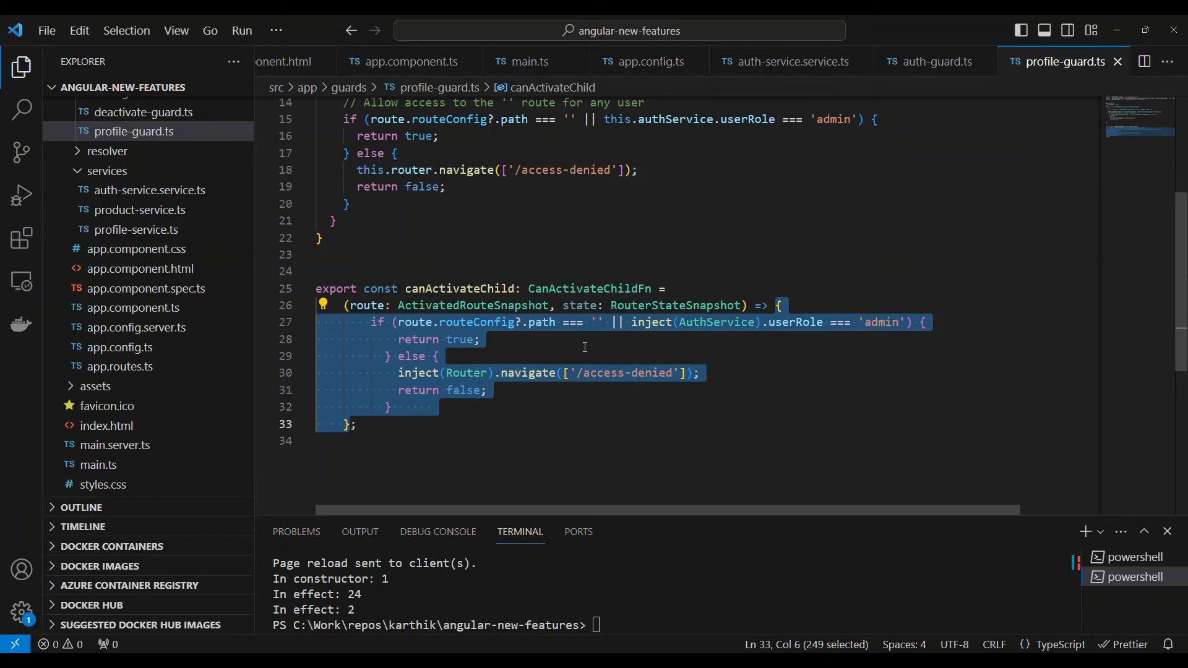
click(480, 340)
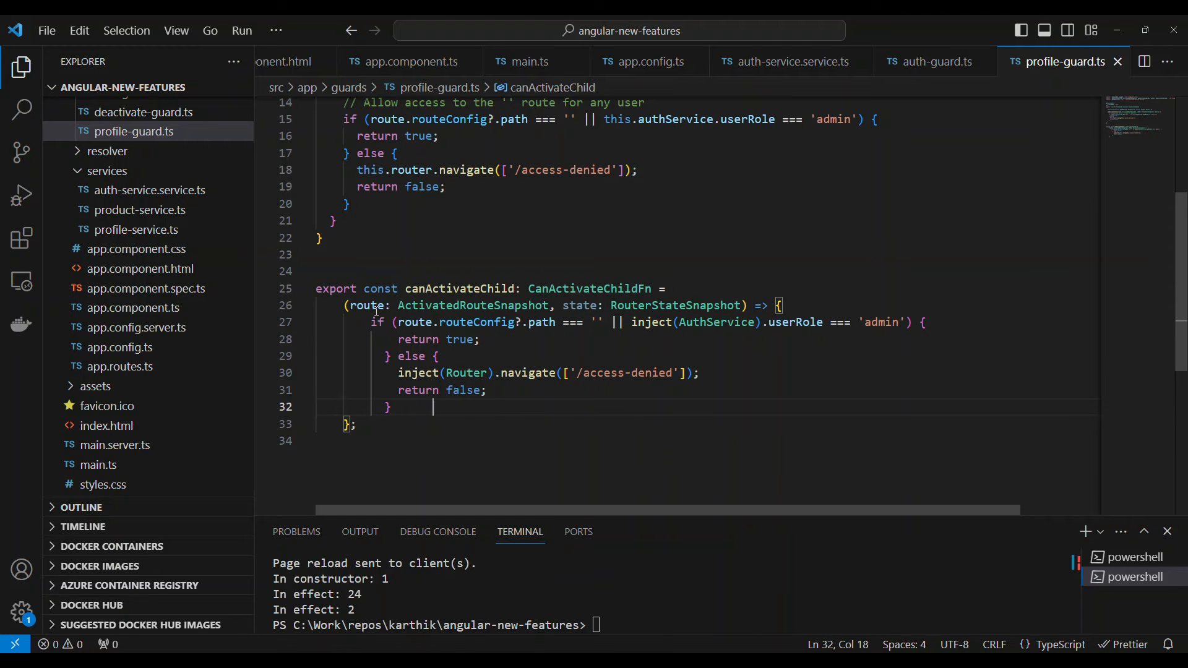
double_click(365, 305)
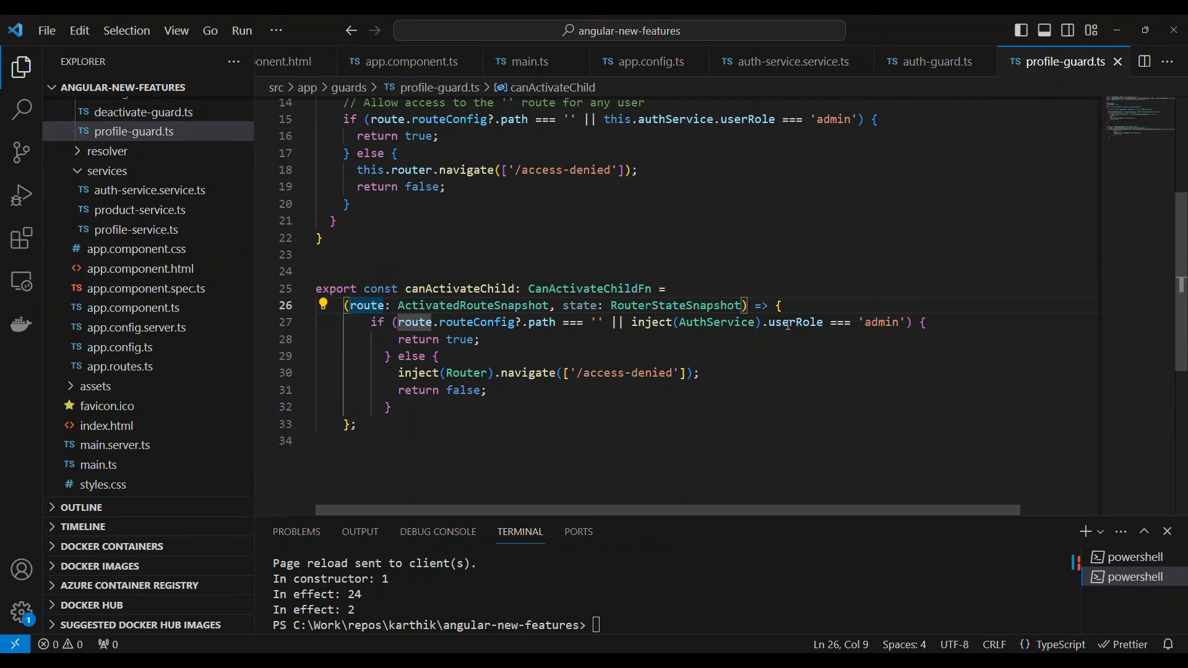
mouse_move(636, 322)
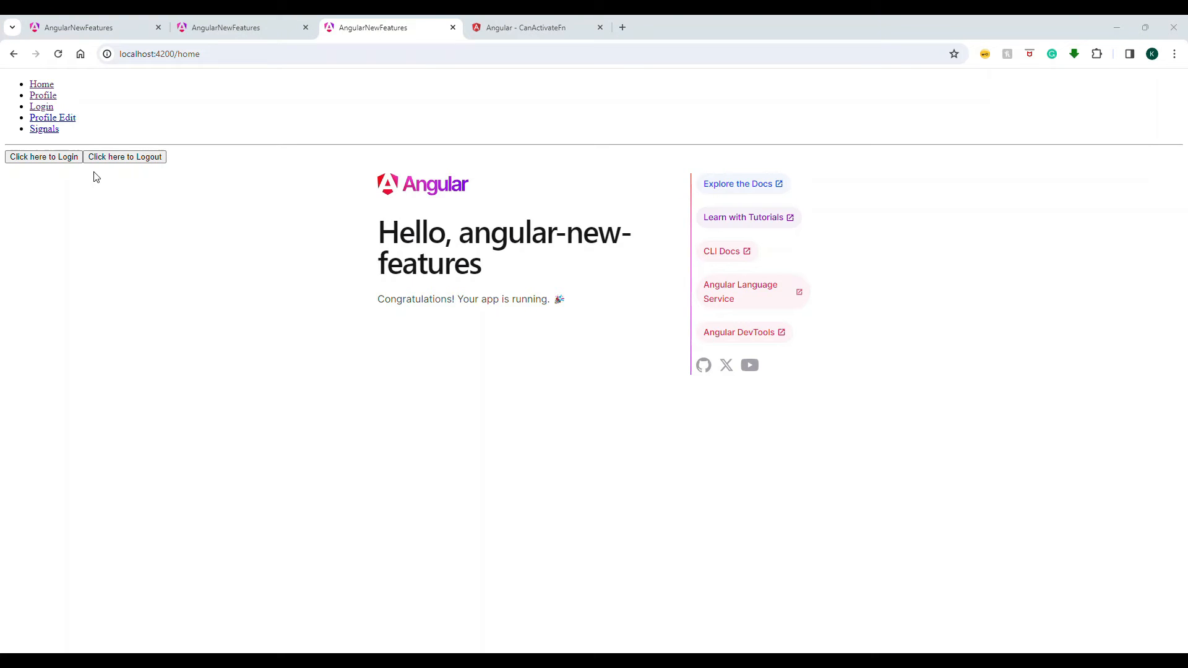
Reach login via Profile, log in, then open Profile Edit and Profile pages
click(41, 106)
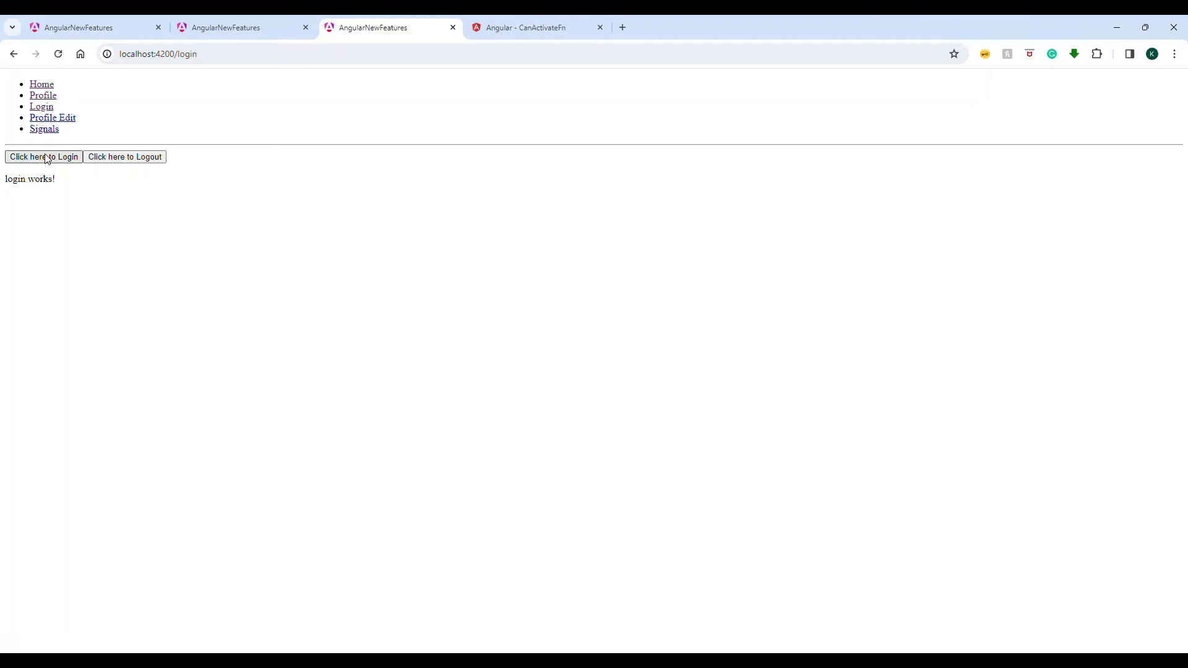
click(43, 95)
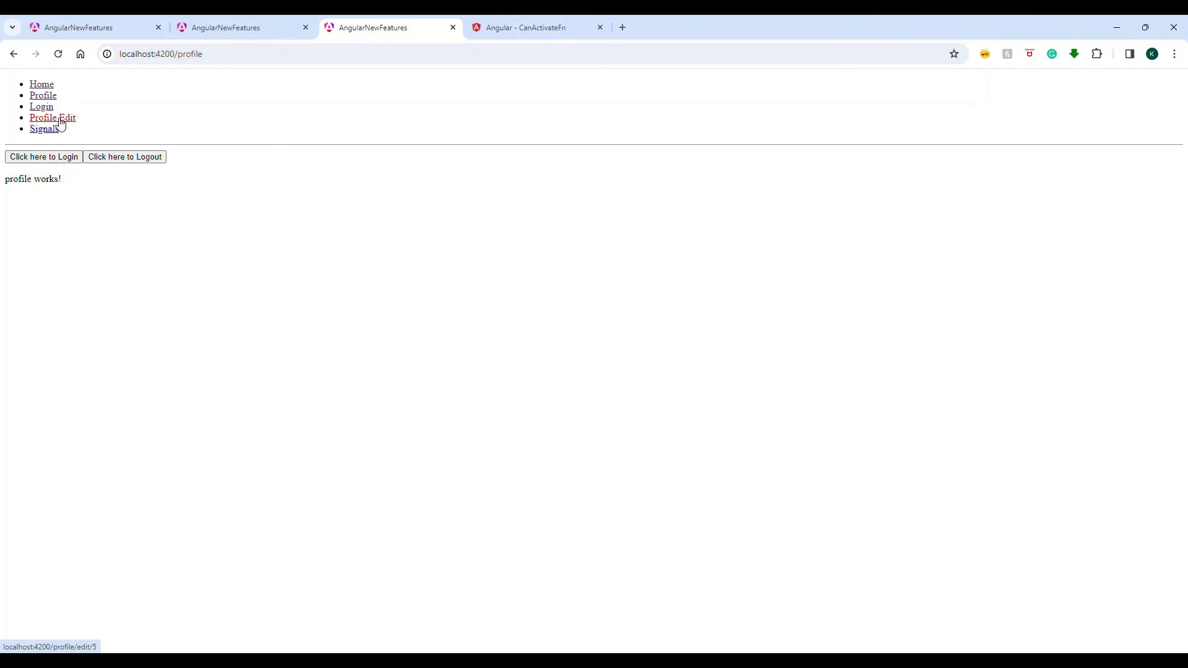
click(52, 118)
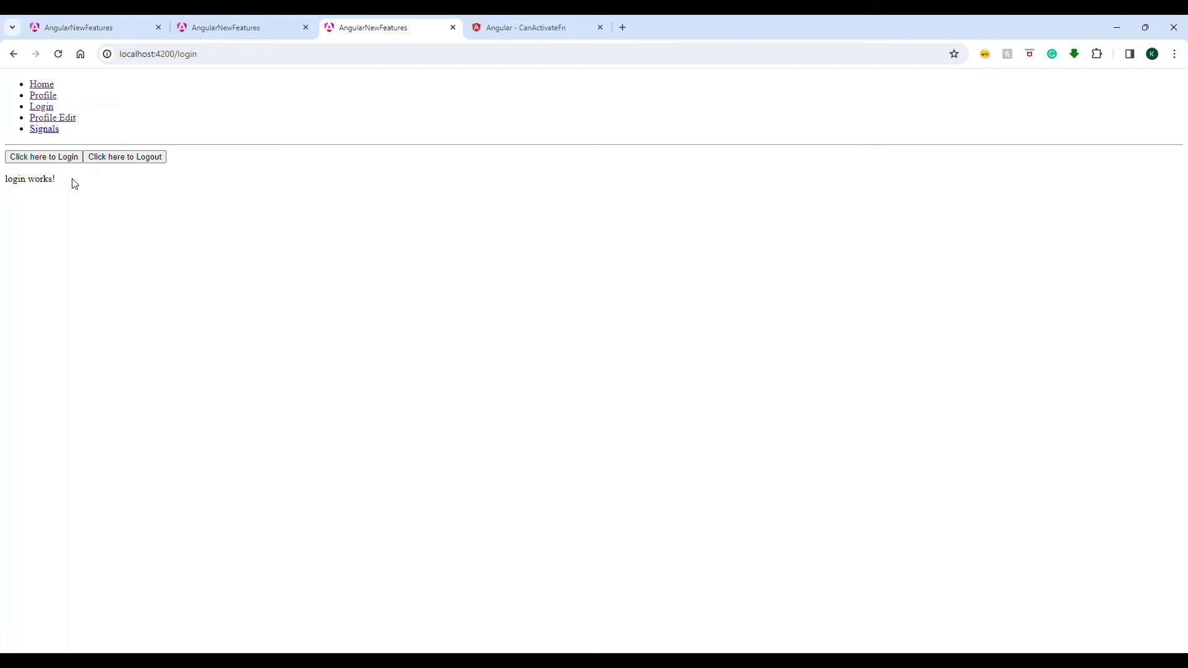
mouse_move(44, 129)
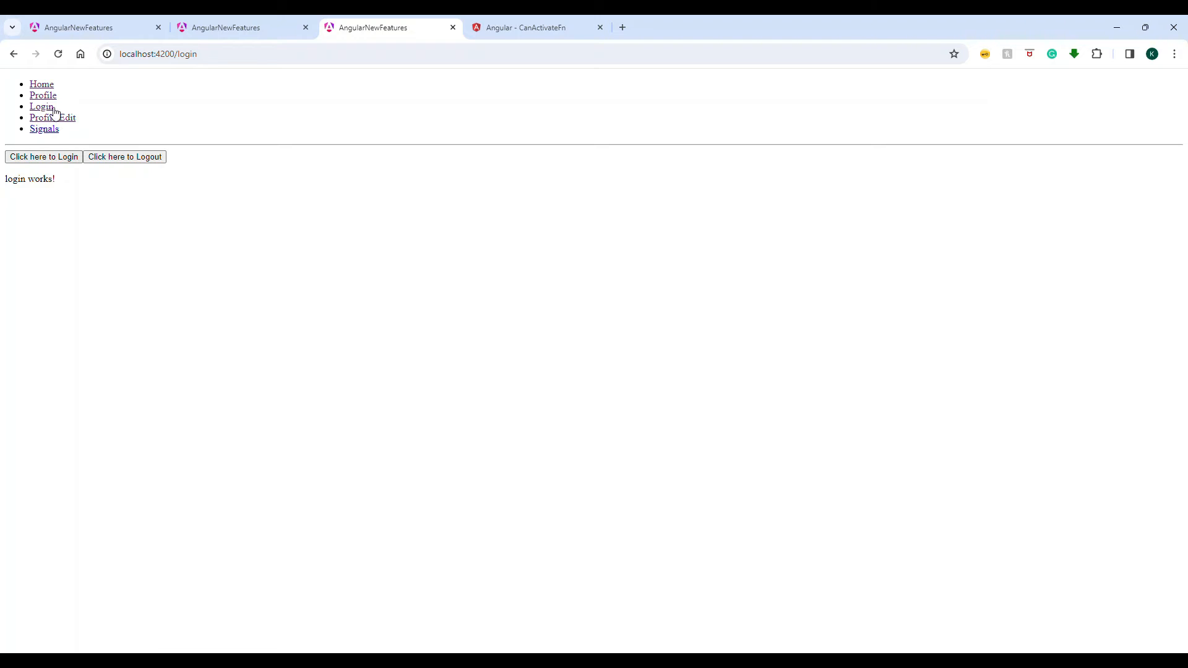
click(43, 95)
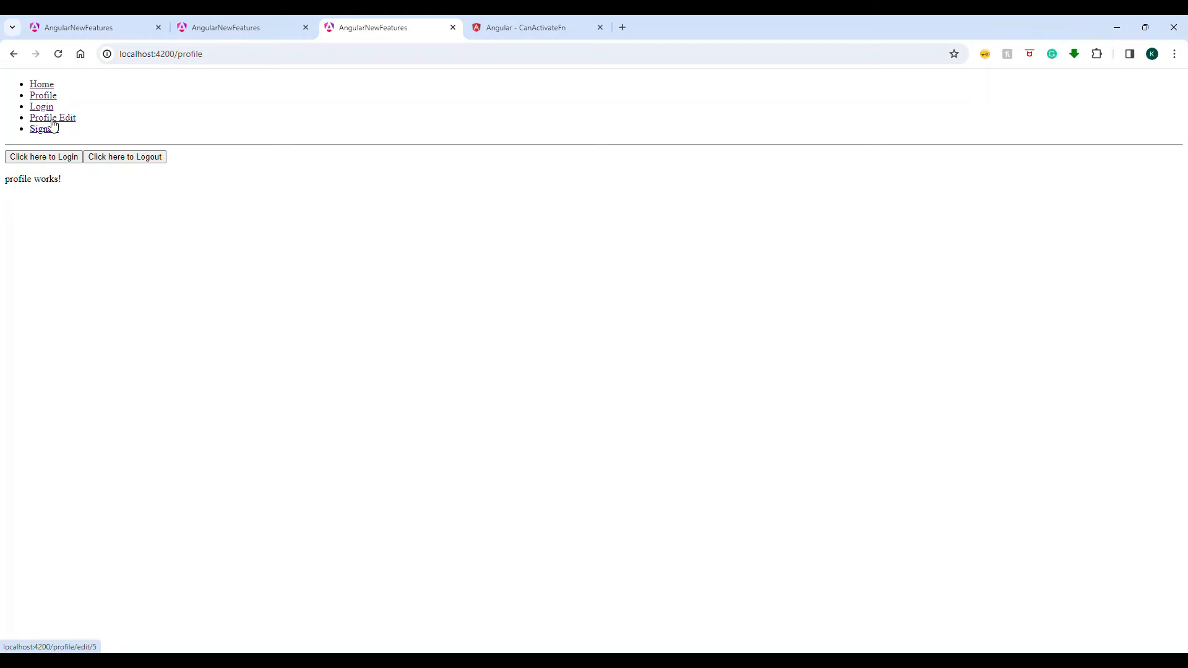
click(52, 118)
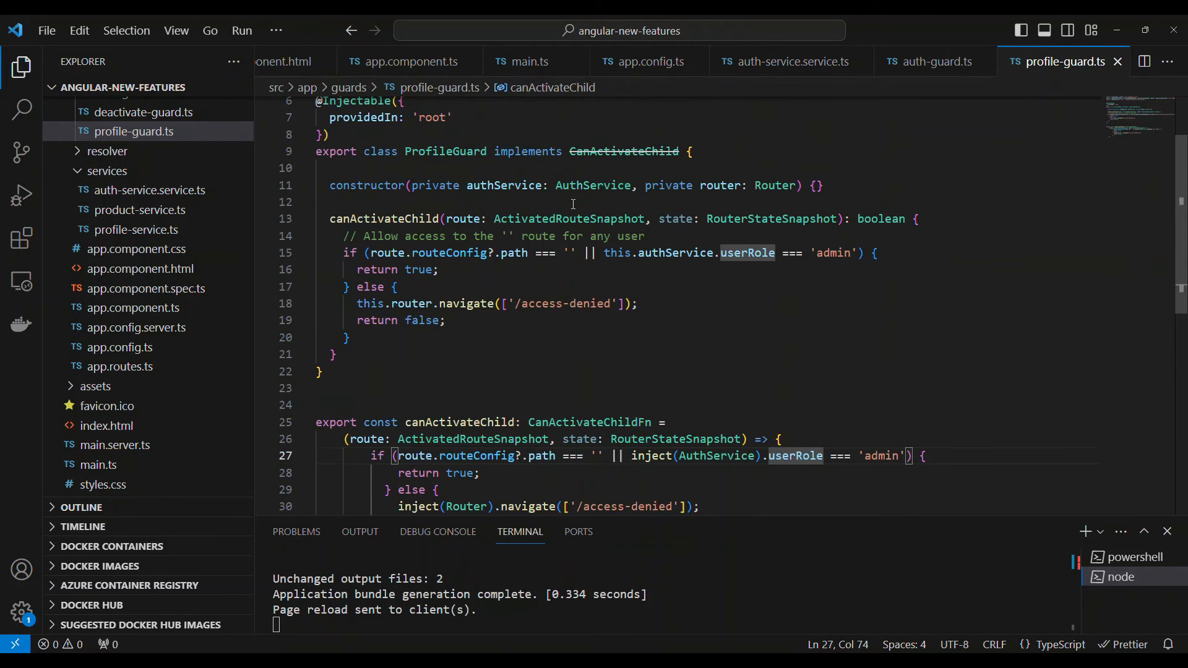
Scroll profile-guard.ts, select canActivateGuard on the profile route, then close app.routes.ts
scroll(down, 3)
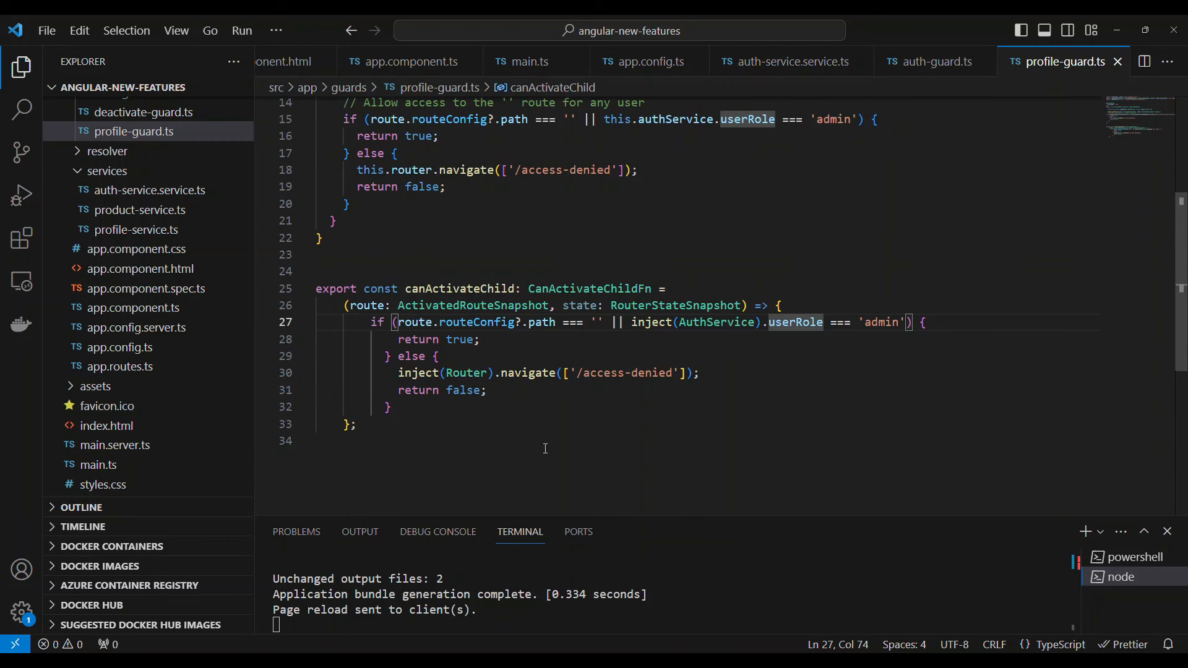
mouse_move(120, 347)
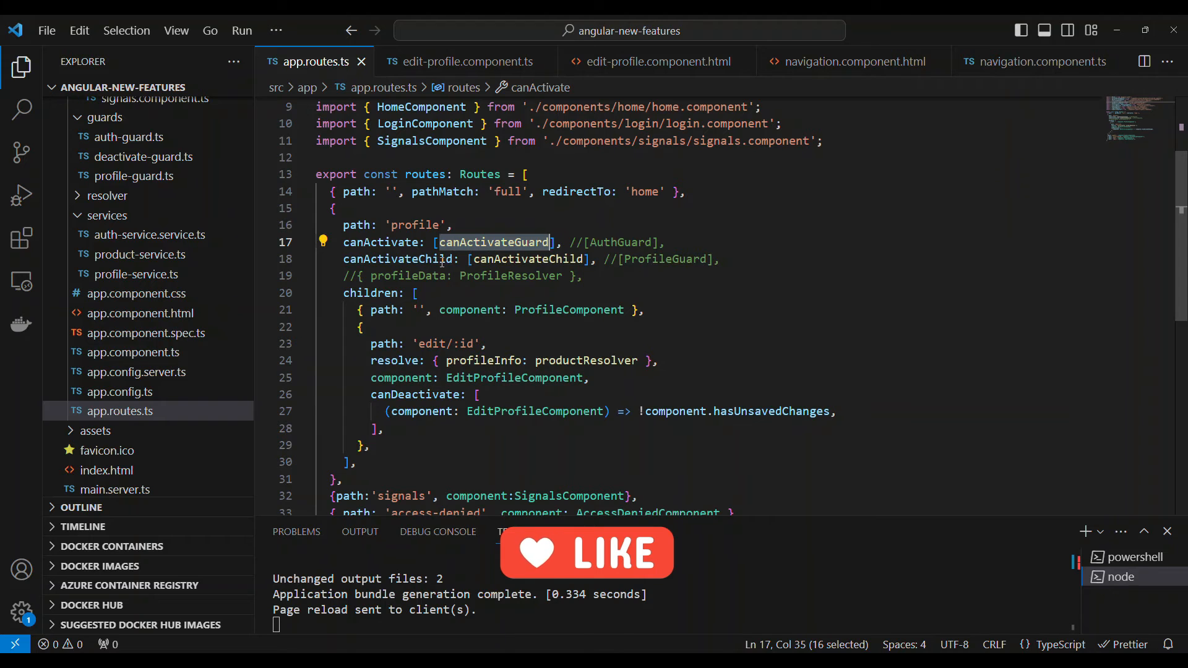
double_click(664, 259)
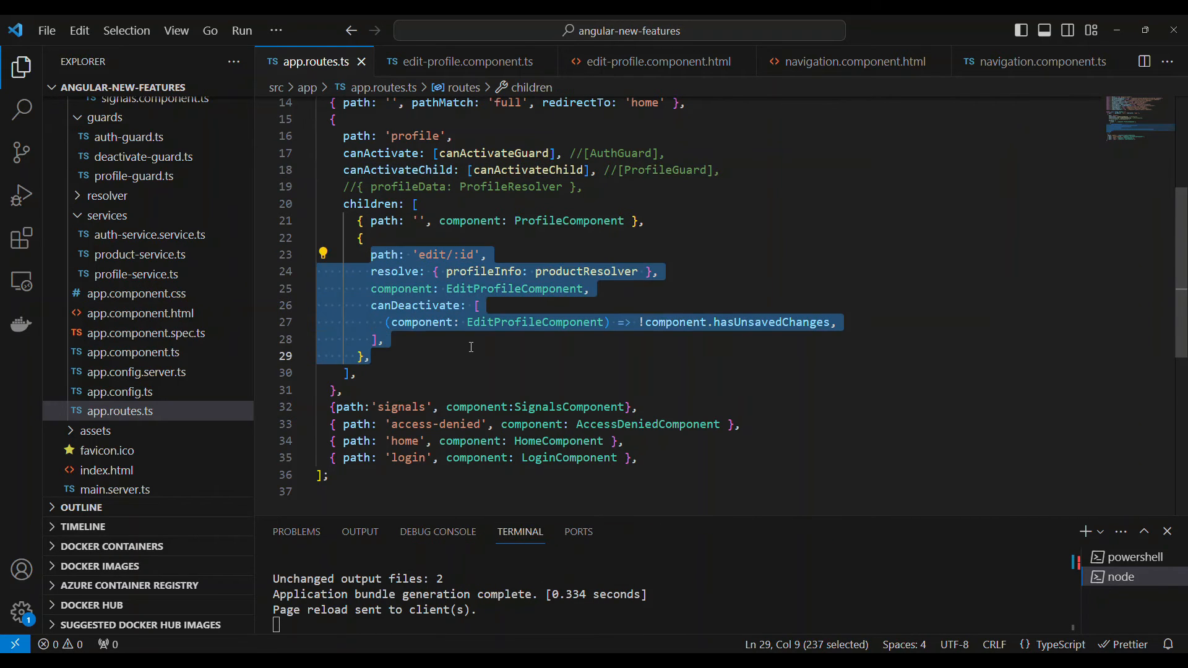
key(ctrl+p)
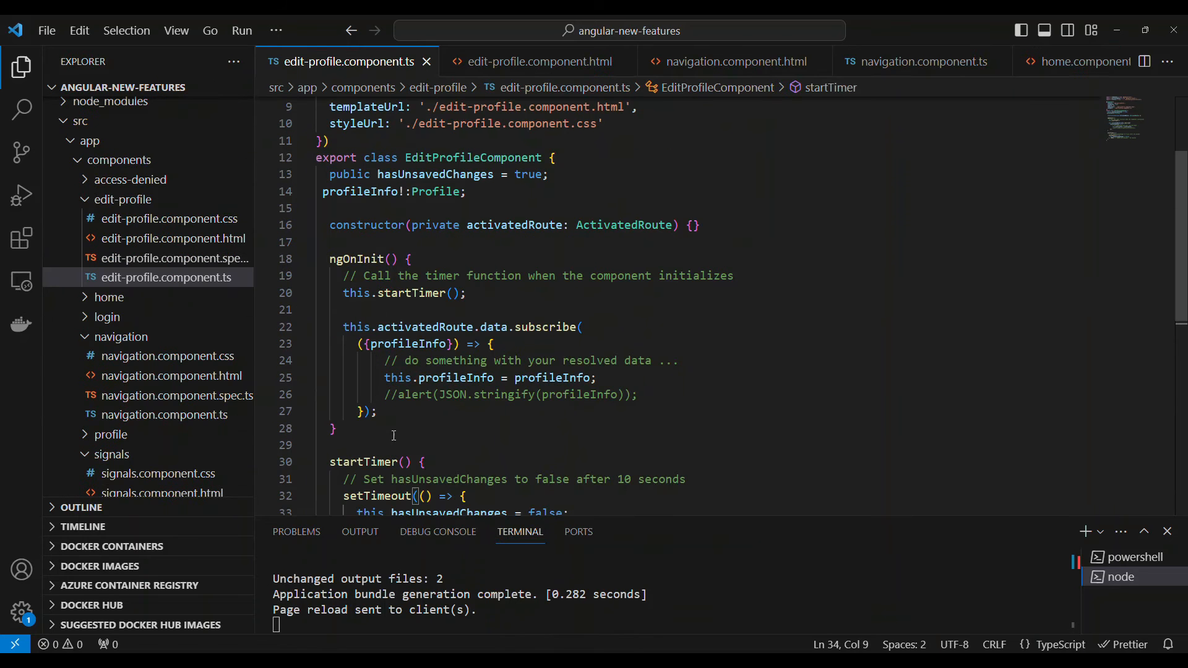
Scroll edit-profile.component.ts and select profileInfo in the ngOnInit data subscription
scroll(down, 3)
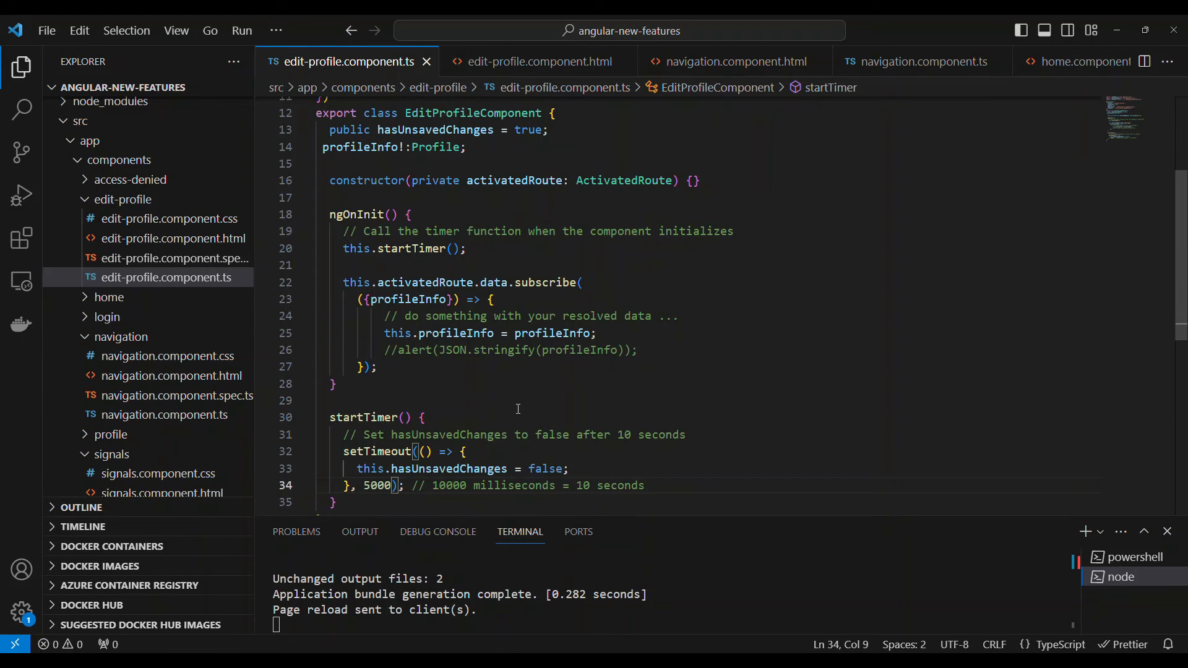
scroll(down, 3)
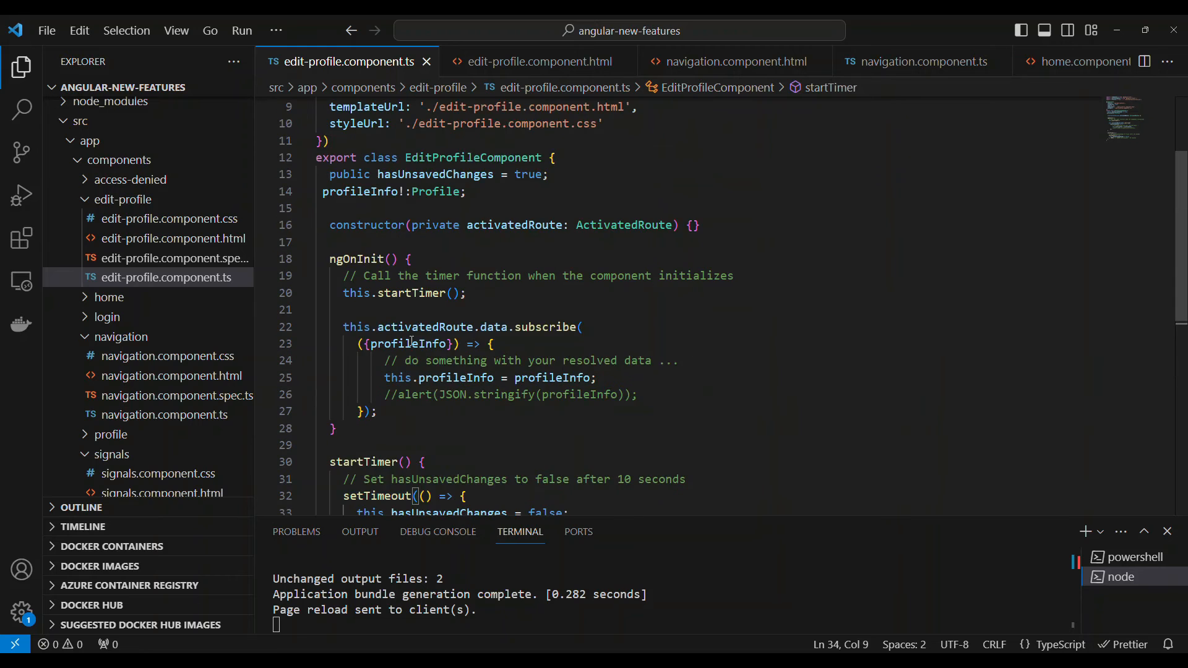
double_click(435, 219)
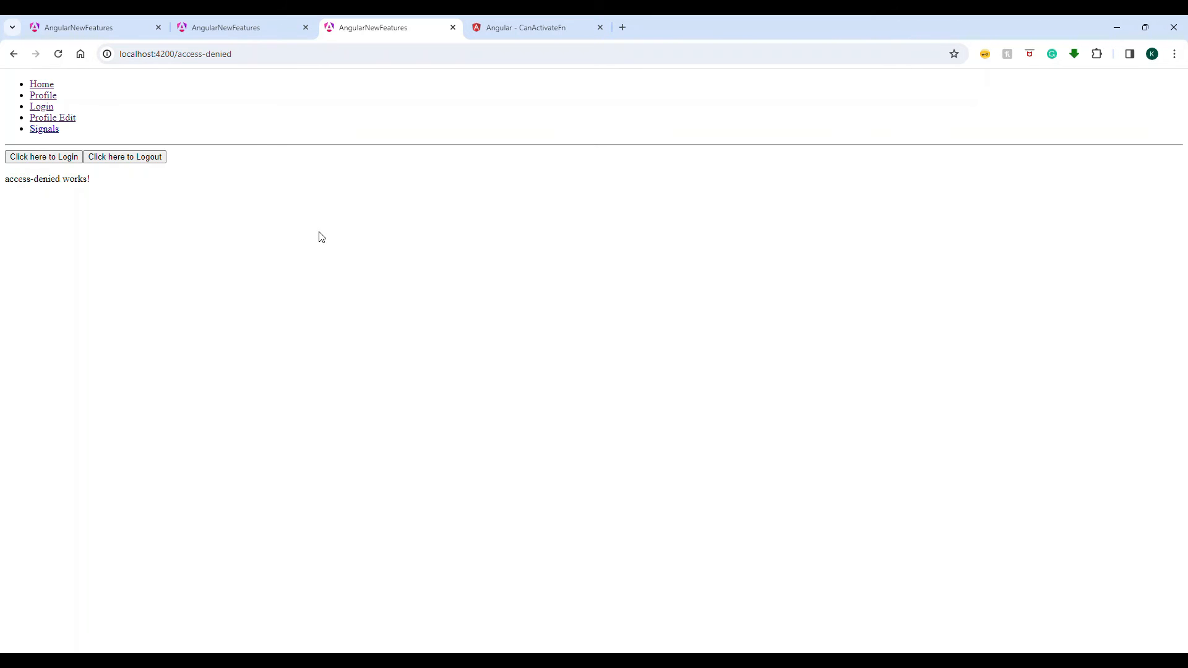
mouse_move(294, 215)
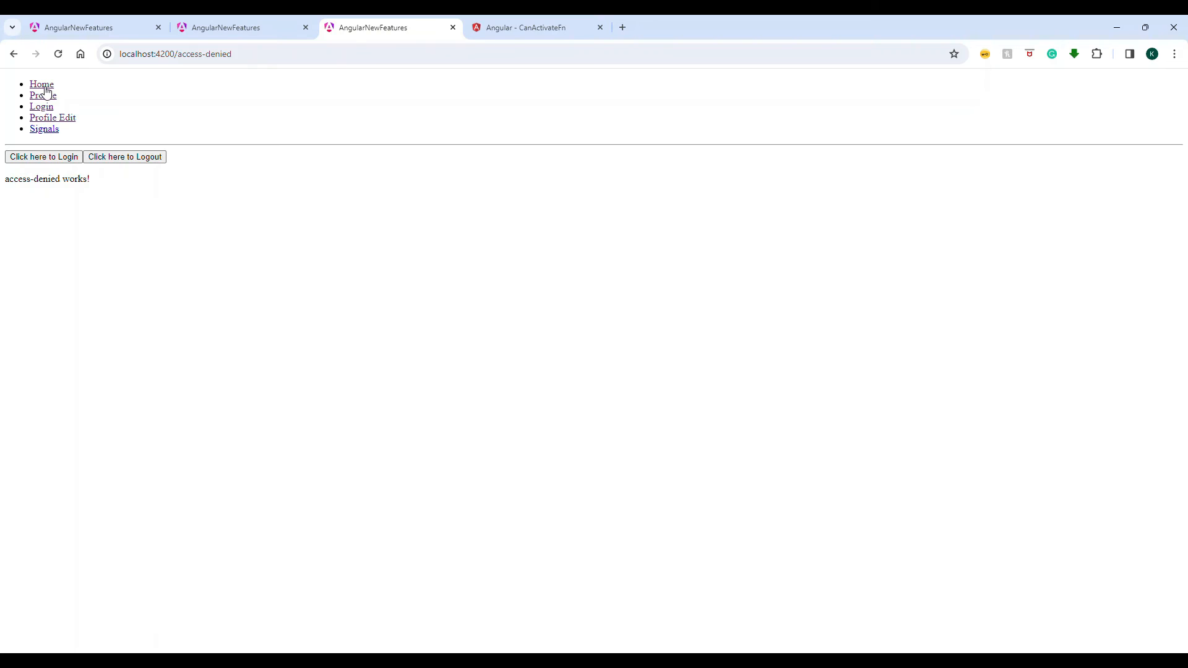
Navigate Home, open Profile Edit with its resolved data, then try leaving for Profile
click(41, 84)
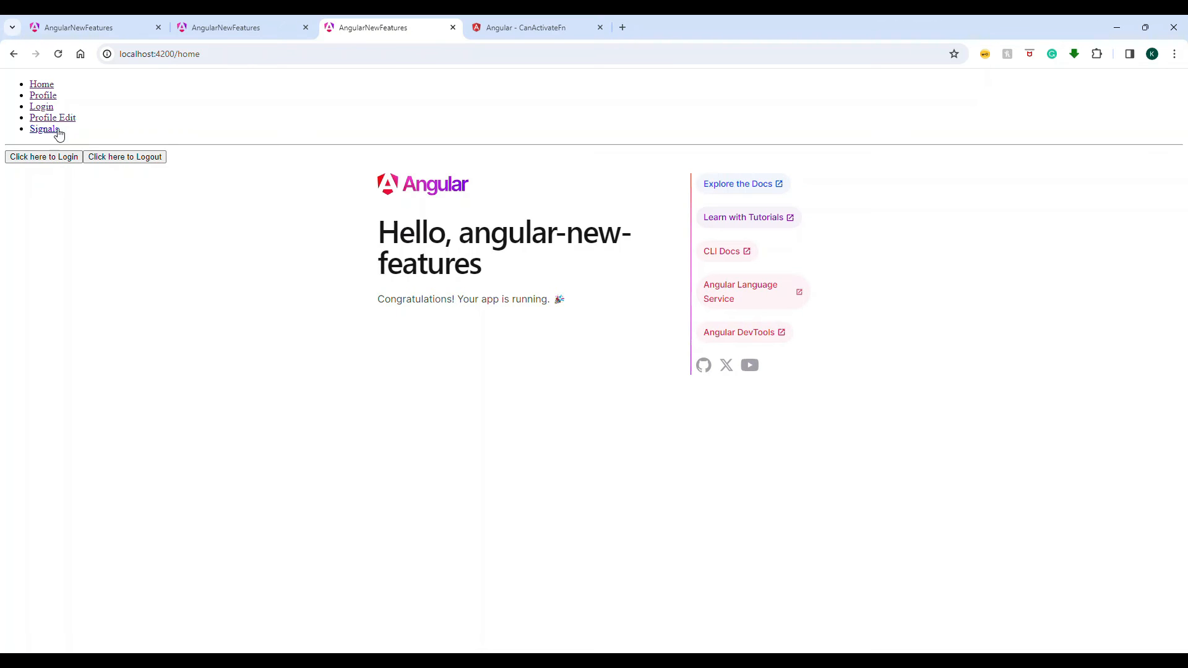
click(52, 118)
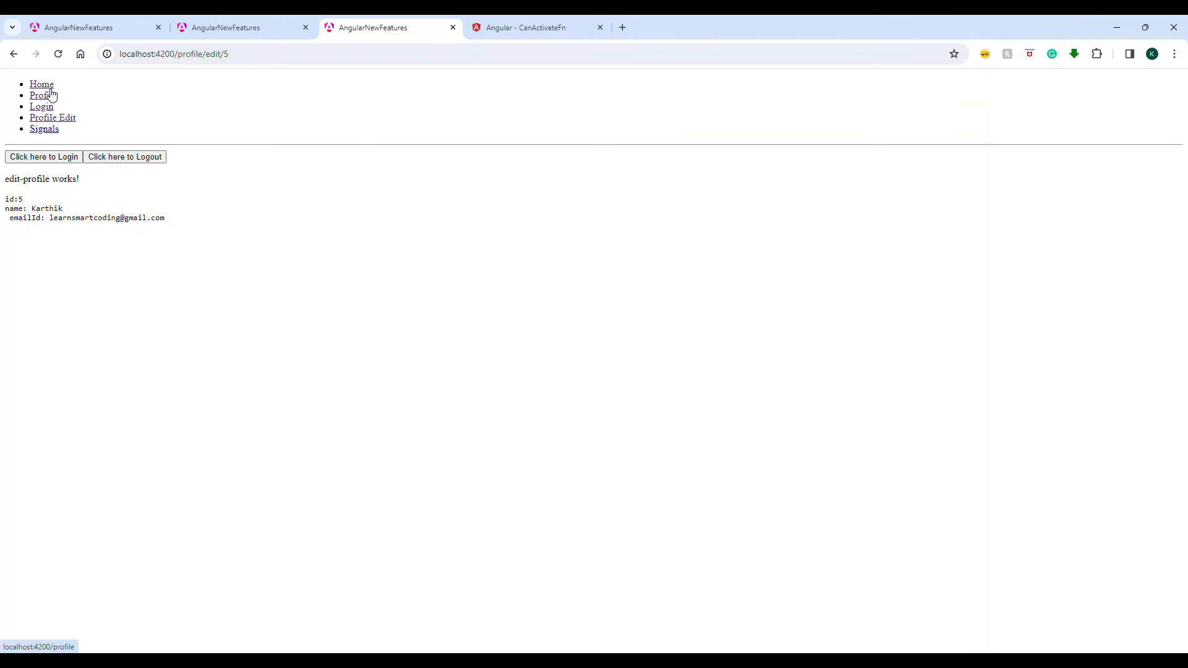
click(43, 94)
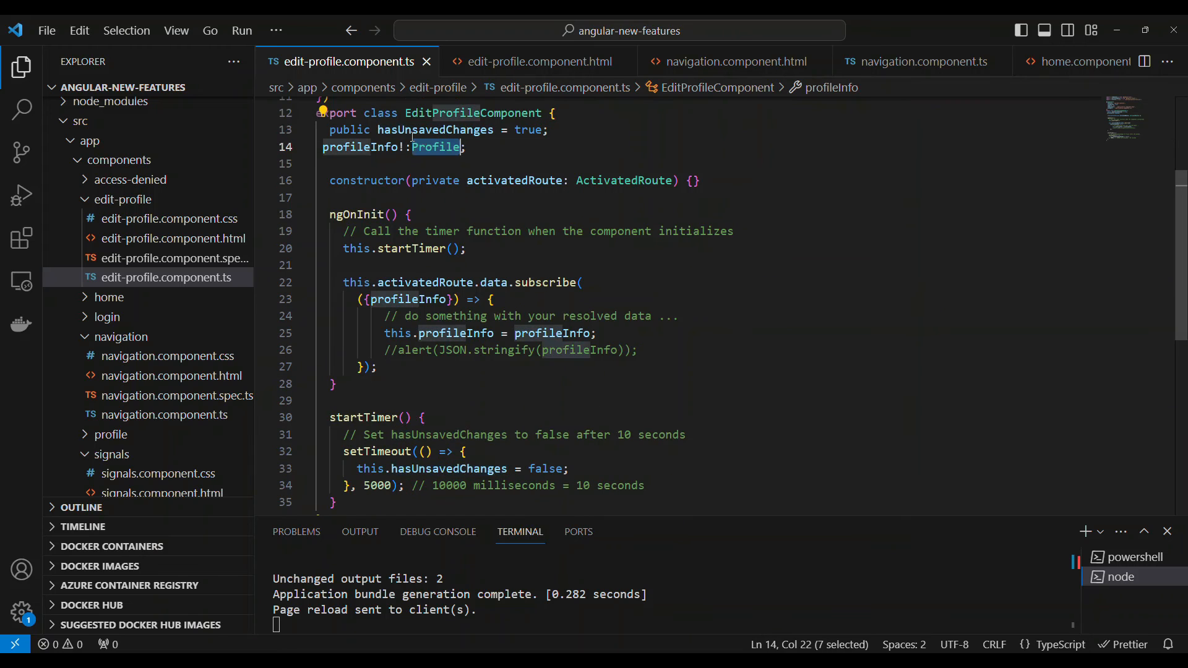
Check the Profile type in edit-profile.component.ts, then inspect the edit route's inline canDeactivate in app.routes.ts
double_click(434, 129)
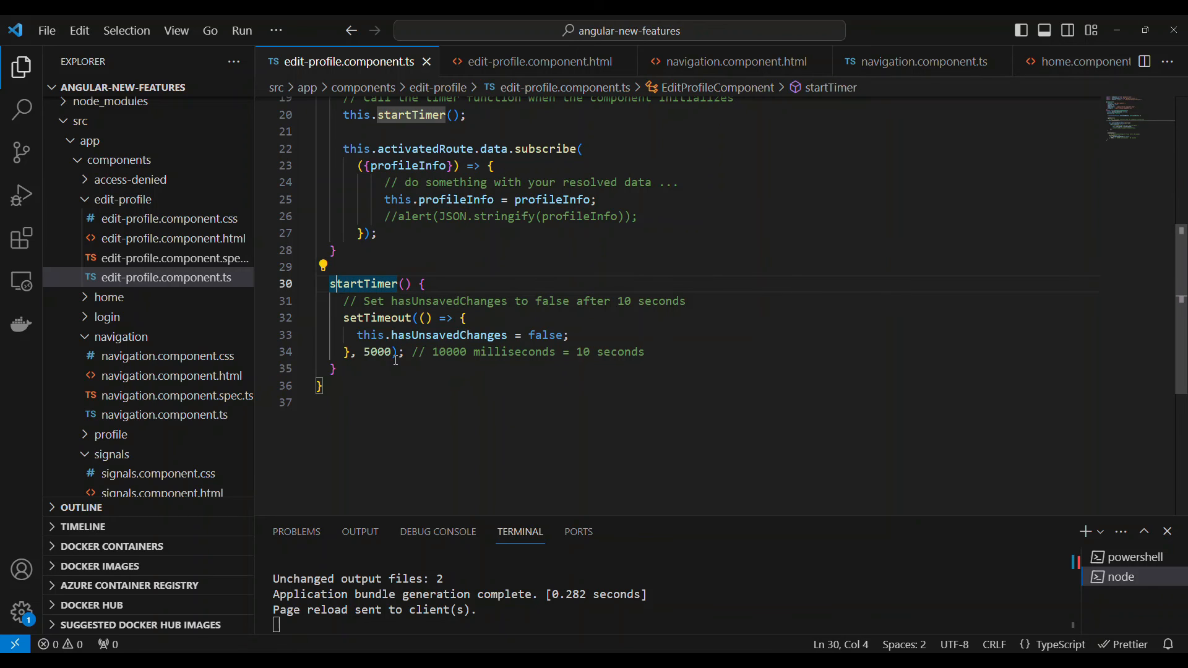
scroll(down, 3)
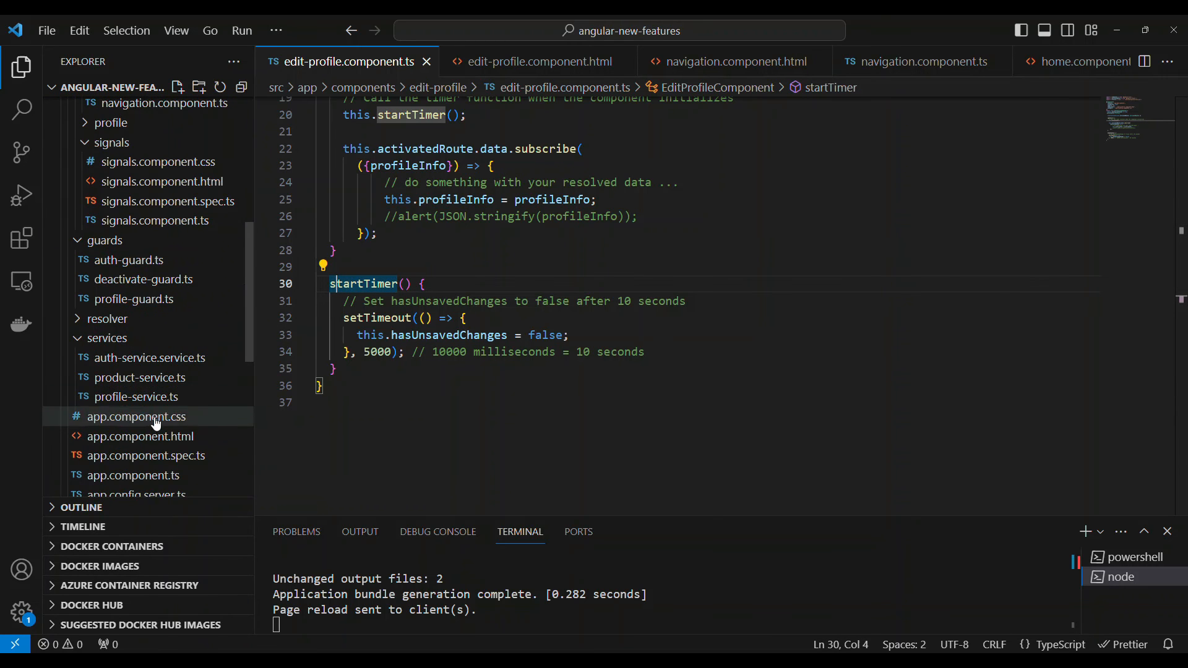
click(119, 445)
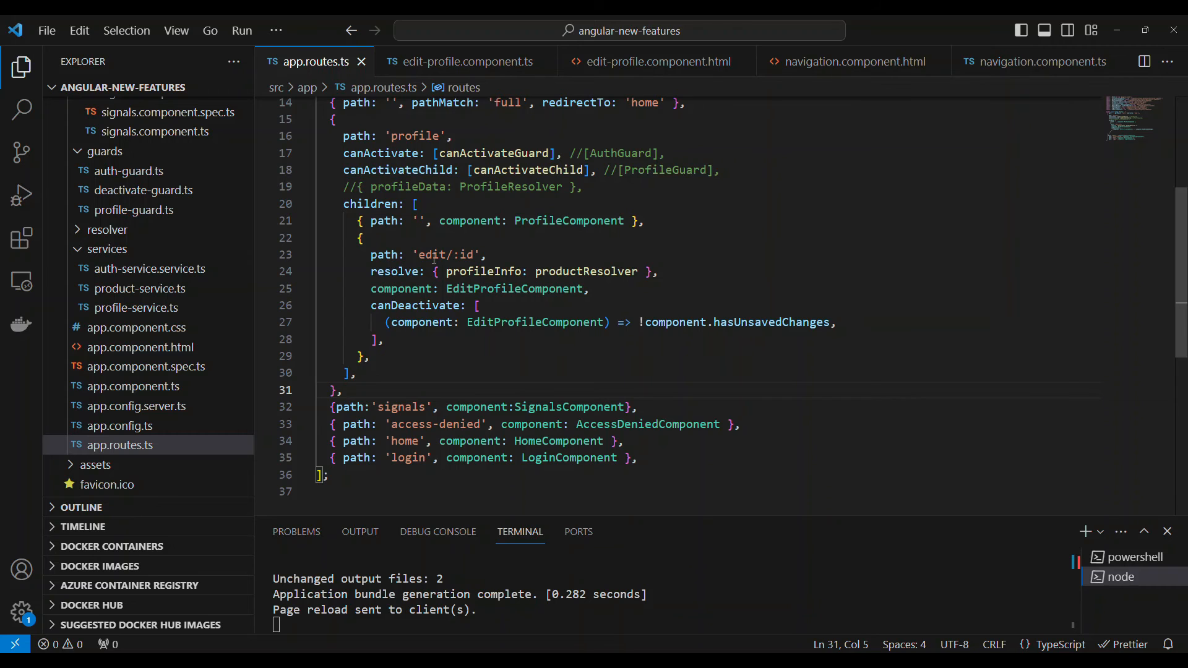
scroll(down, 3)
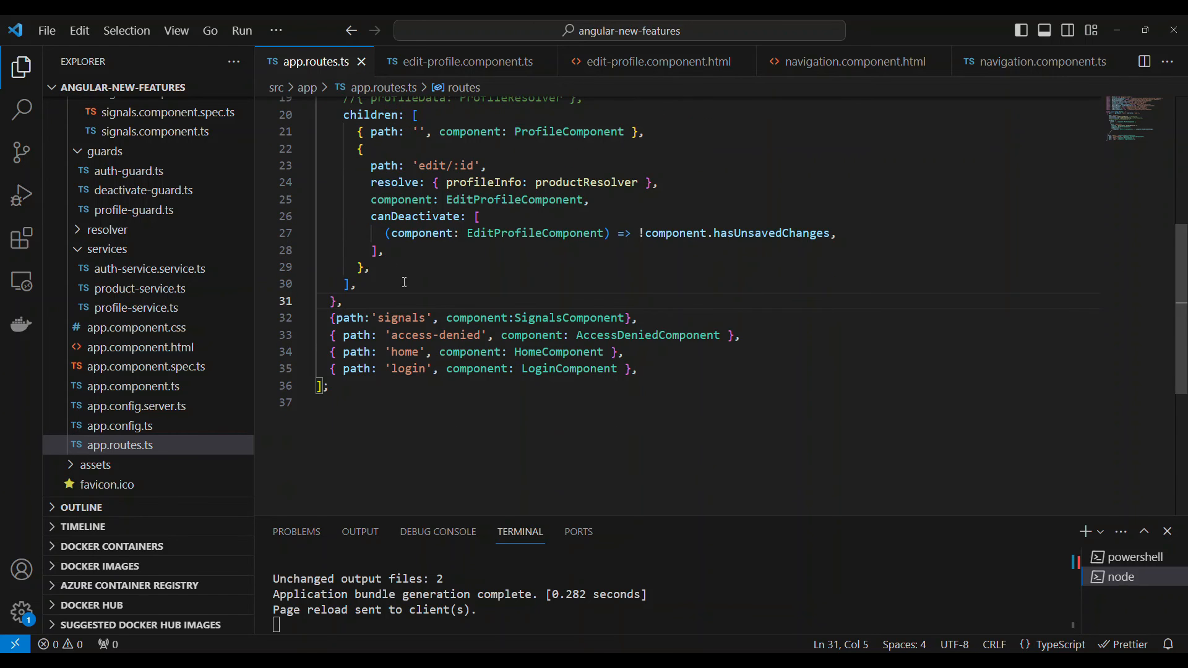
double_click(415, 216)
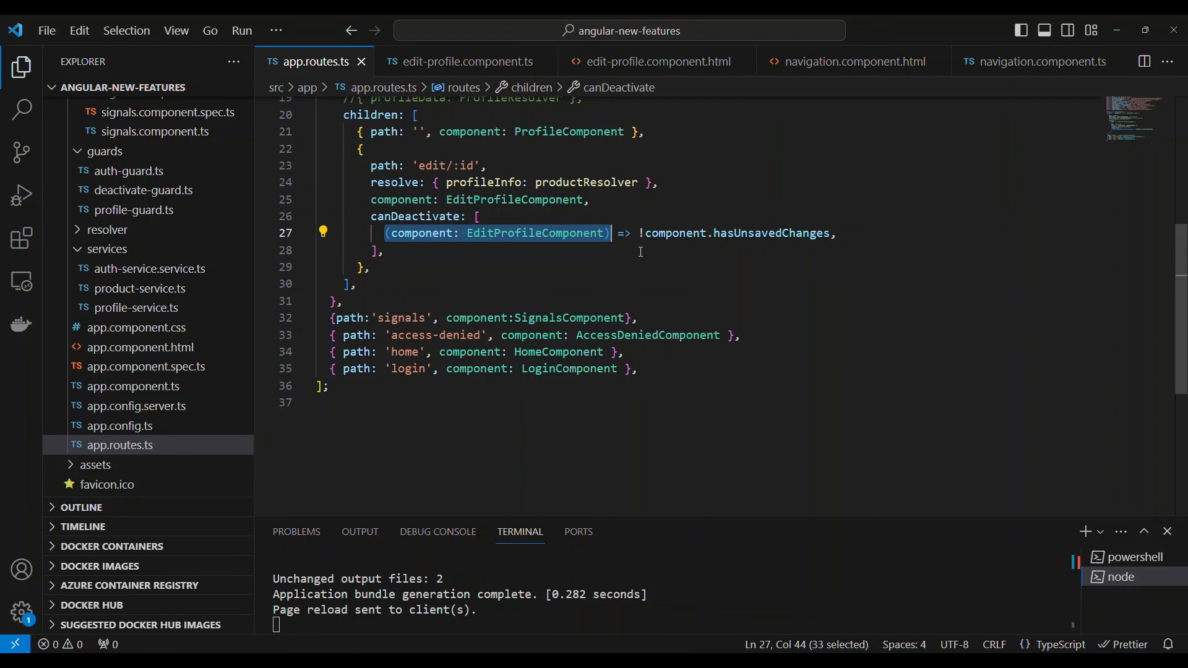
mouse_move(769, 234)
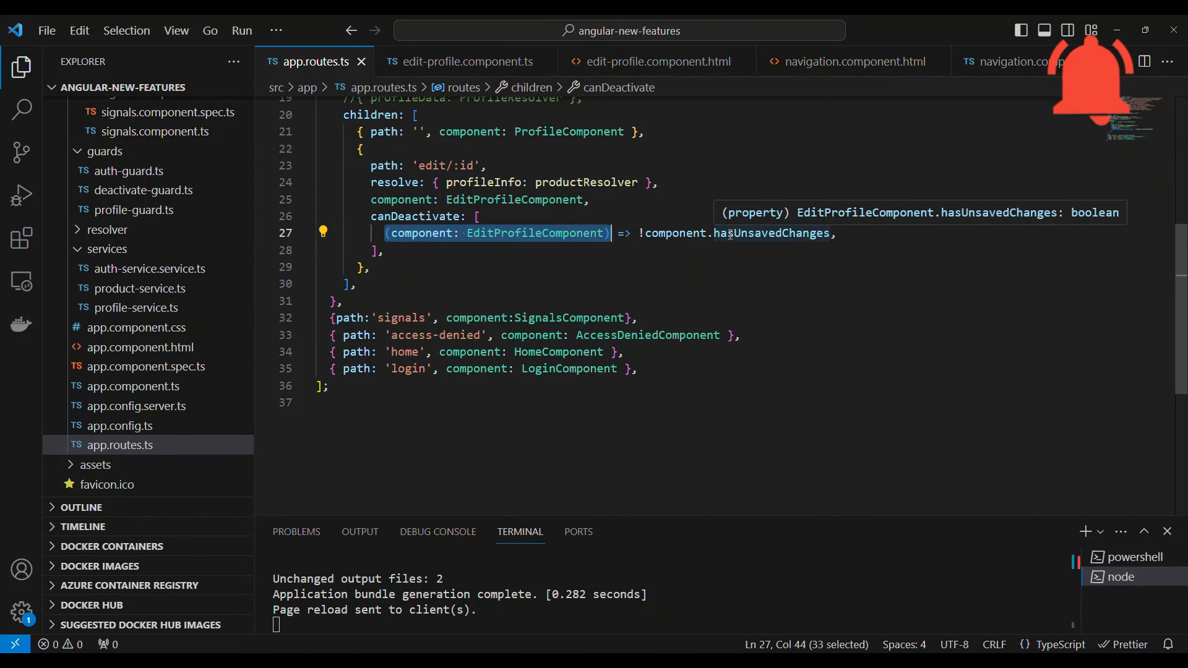
mouse_move(496, 256)
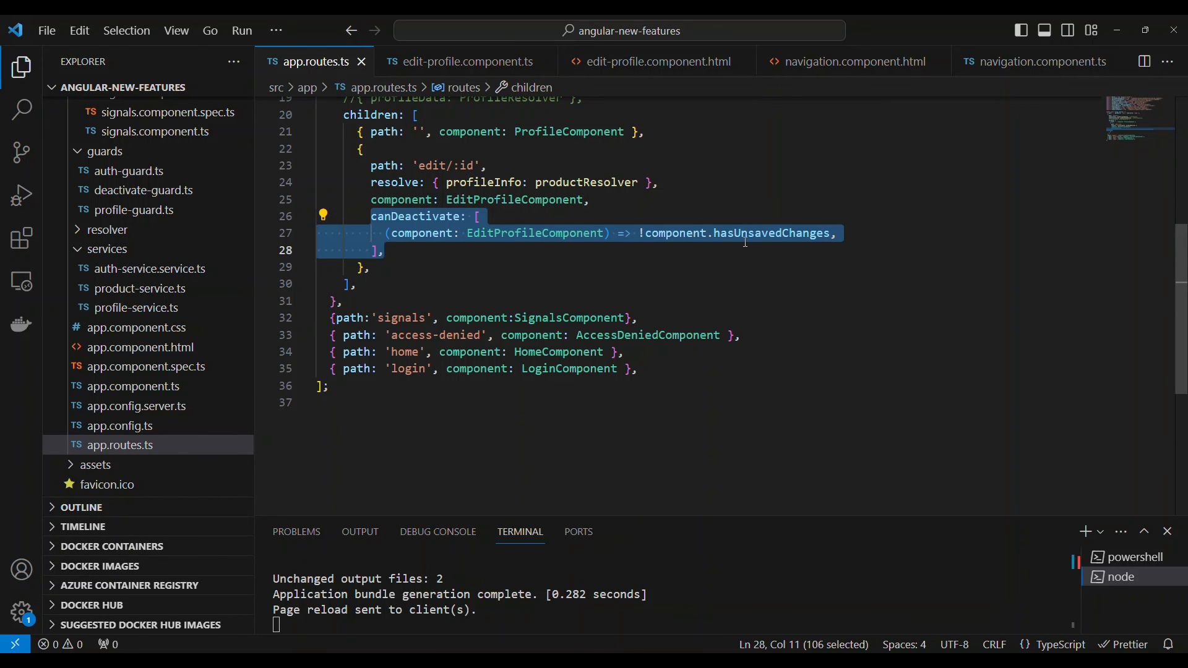
mouse_move(534, 233)
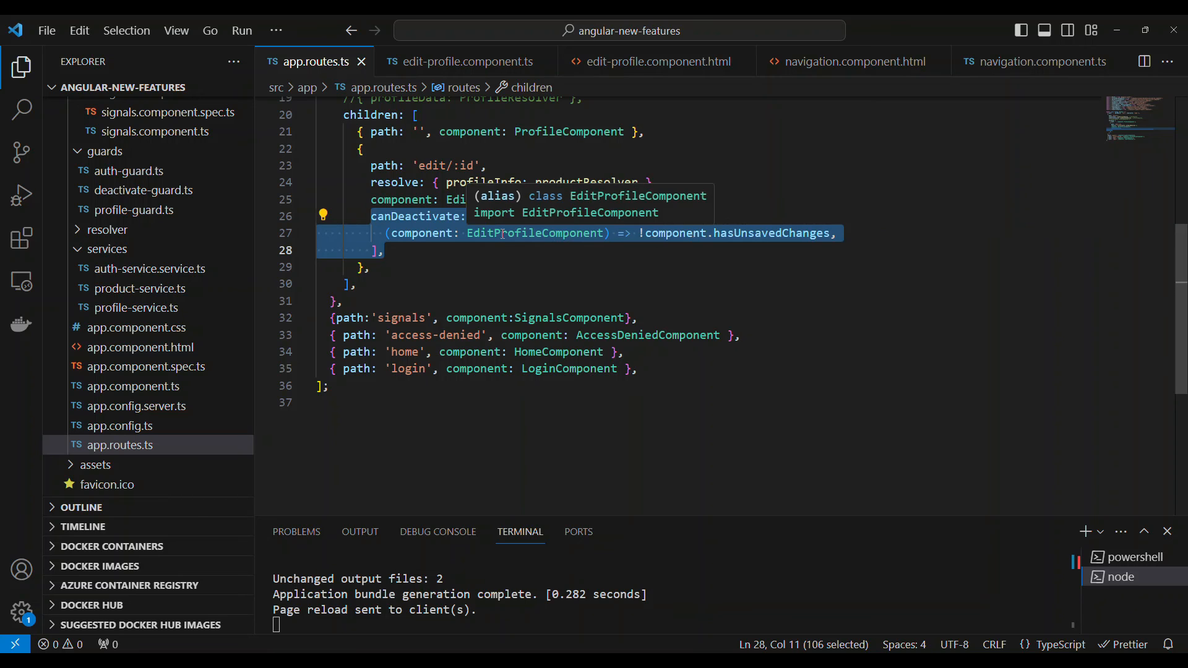